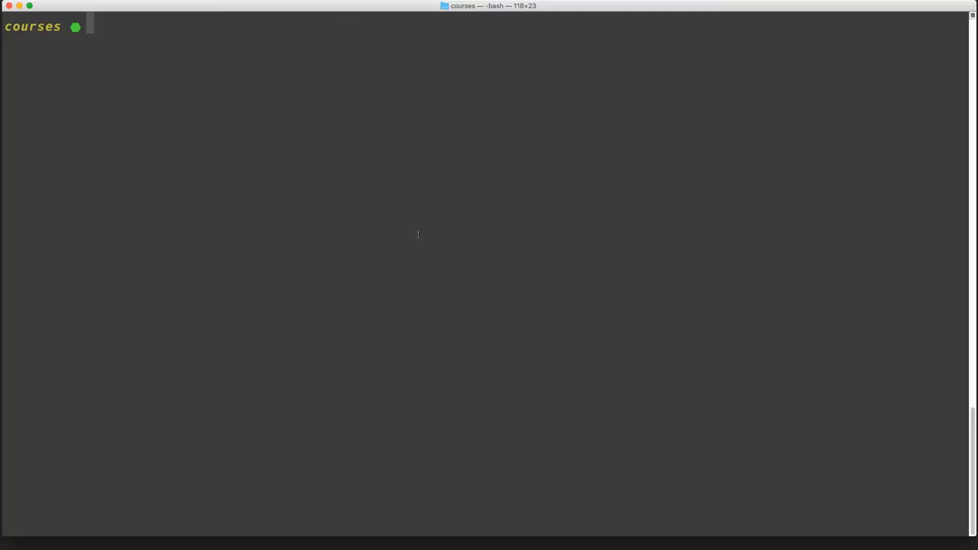
# Create the webpack-course project with src, dist and config folders, git init and npm init.
pyautogui.write('mkdir webpack-course')
pyautogui.write('cd webpack-course')
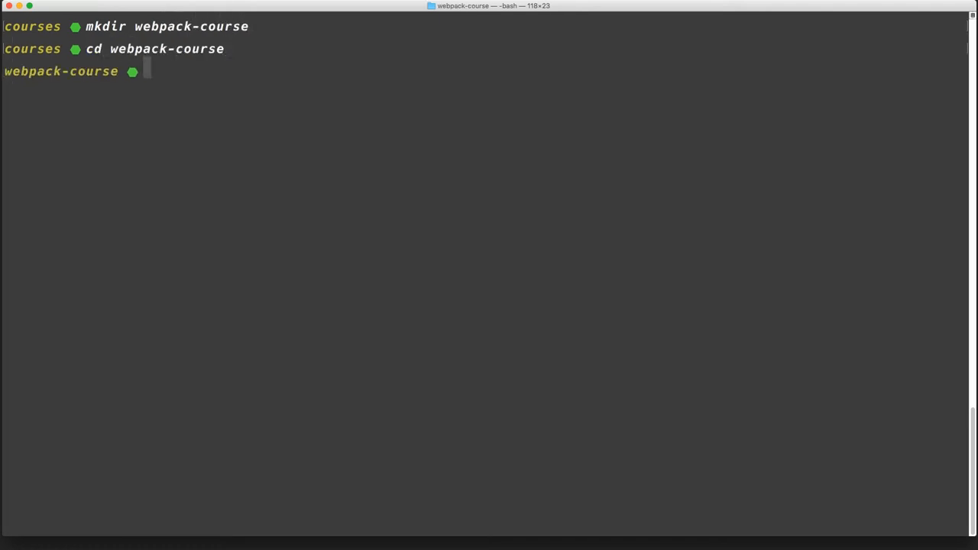
pyautogui.write('mkdir src')
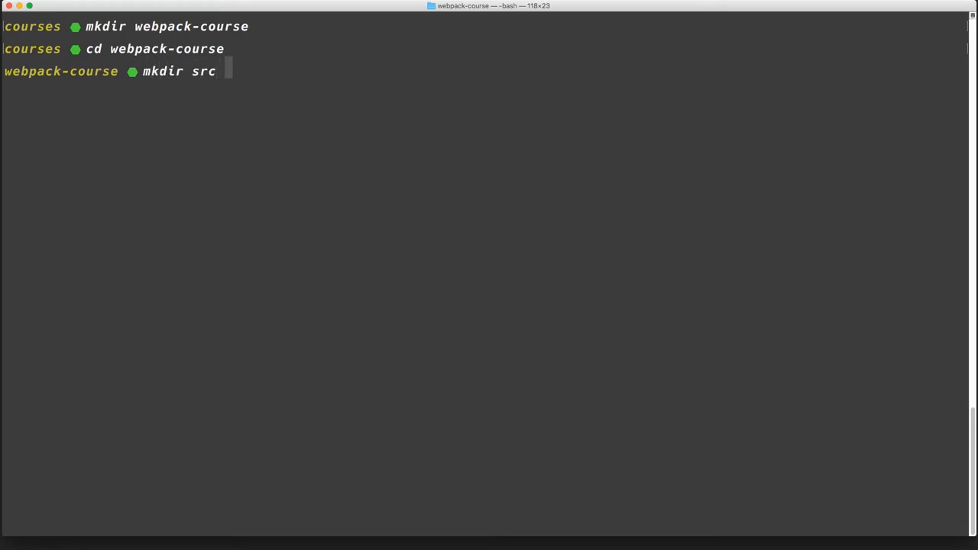
pyautogui.write('dist confi')
pyautogui.write('ls')
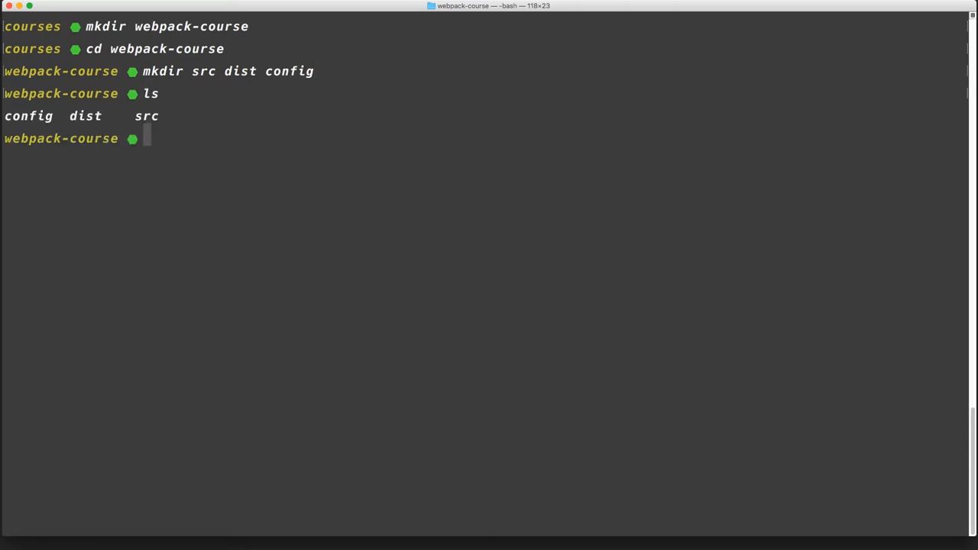
pyautogui.write('git init .')
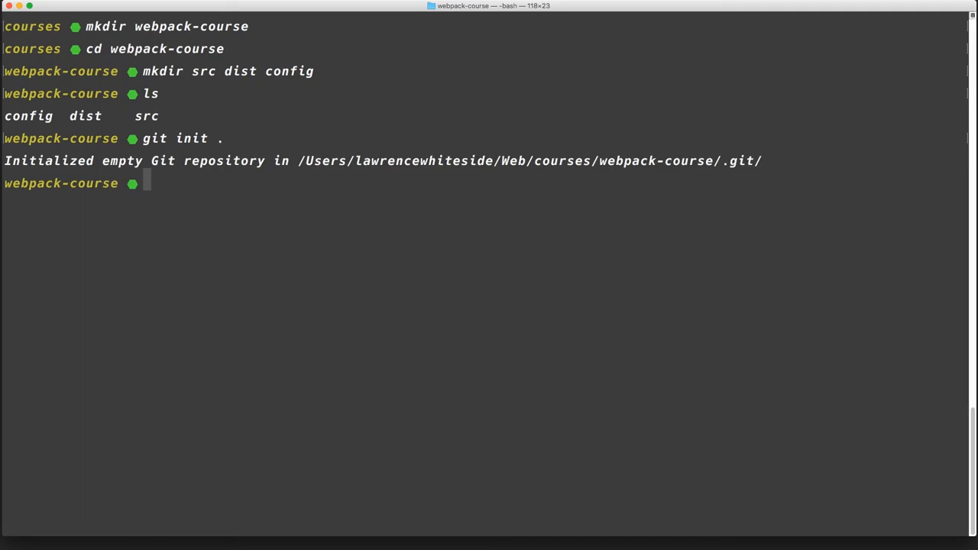
pyautogui.write('npm init -y')
pyautogui.write('ls')
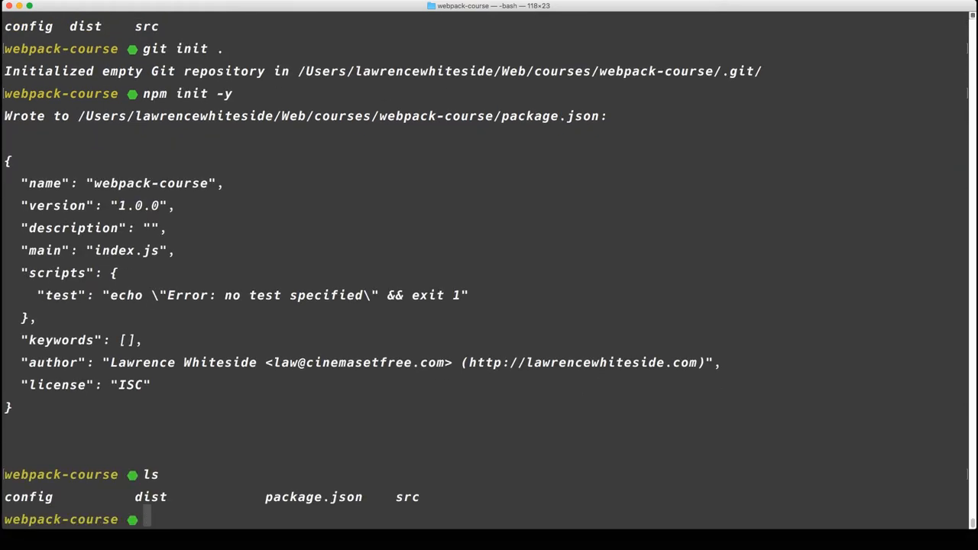
# Create a .gitignore that excludes node_modules.
pyautogui.write('echo')
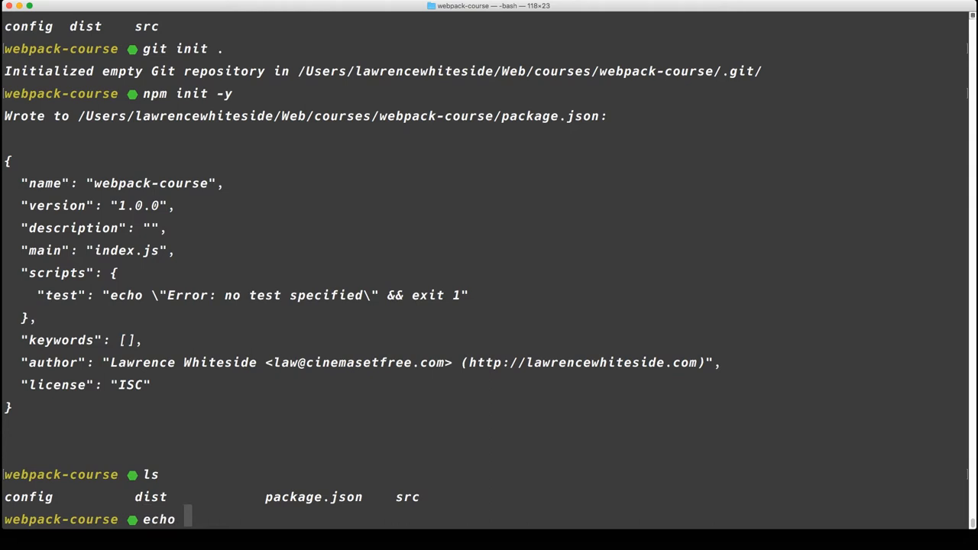
pyautogui.write('"node_modules" >')
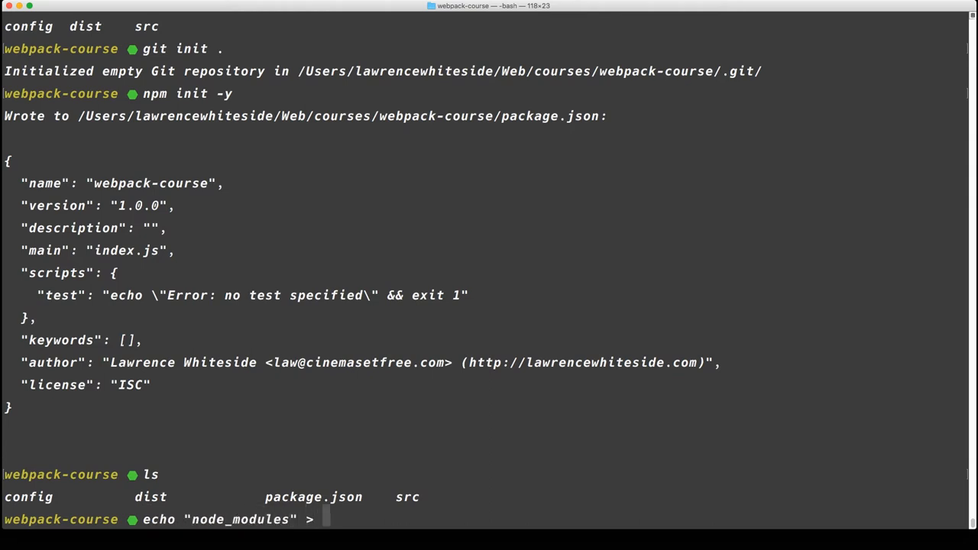
pyautogui.write('.gitignore')
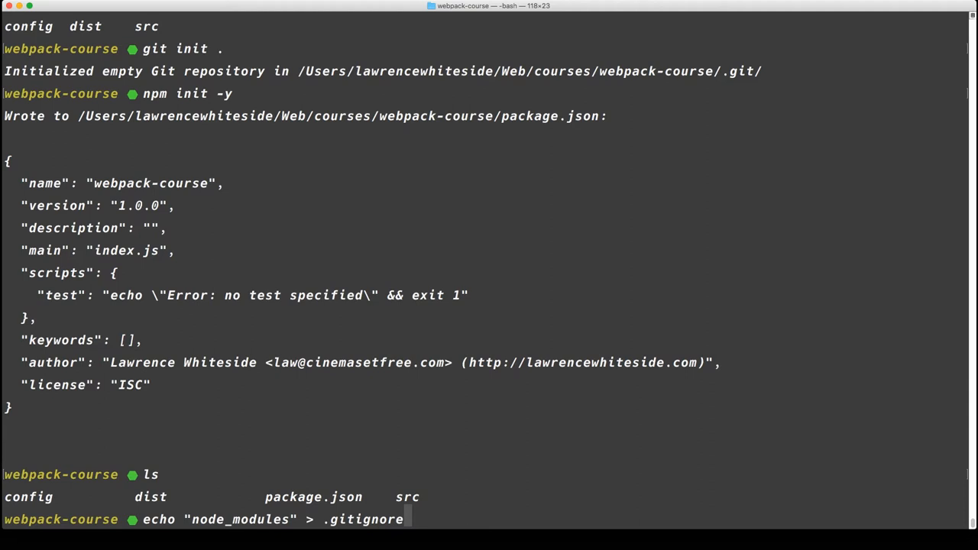
pyautogui.press('Return')
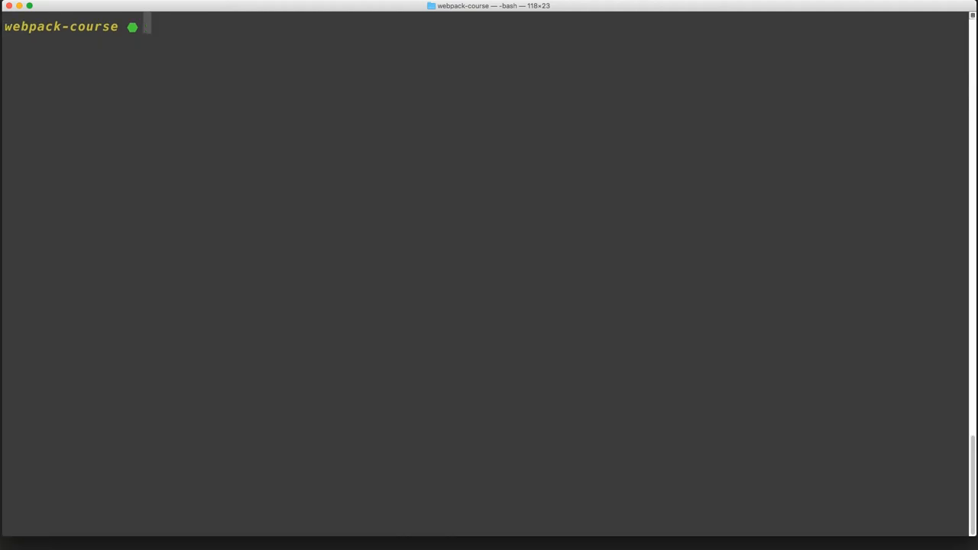
# Install webpack and webpack-cli globally with npm install -g.
pyautogui.write('n')
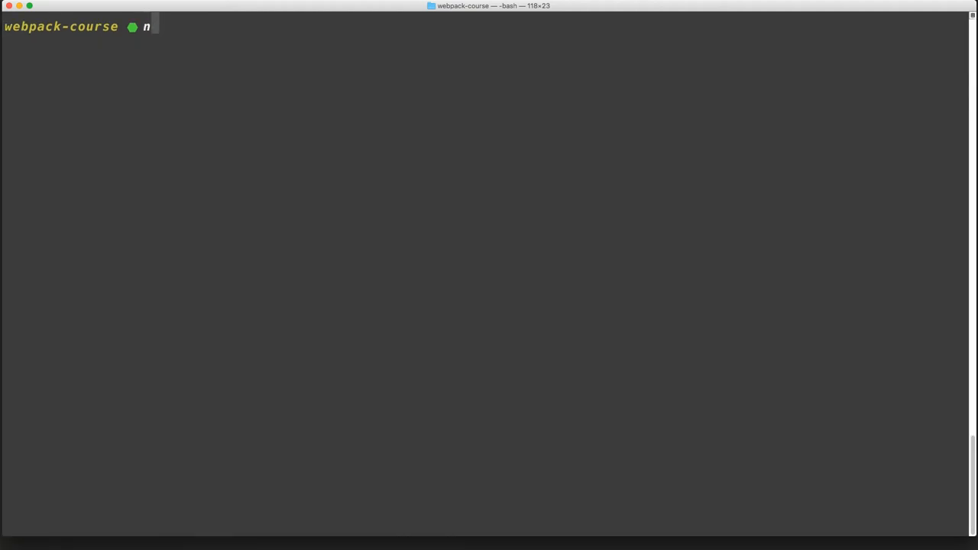
pyautogui.write('pm install -g')
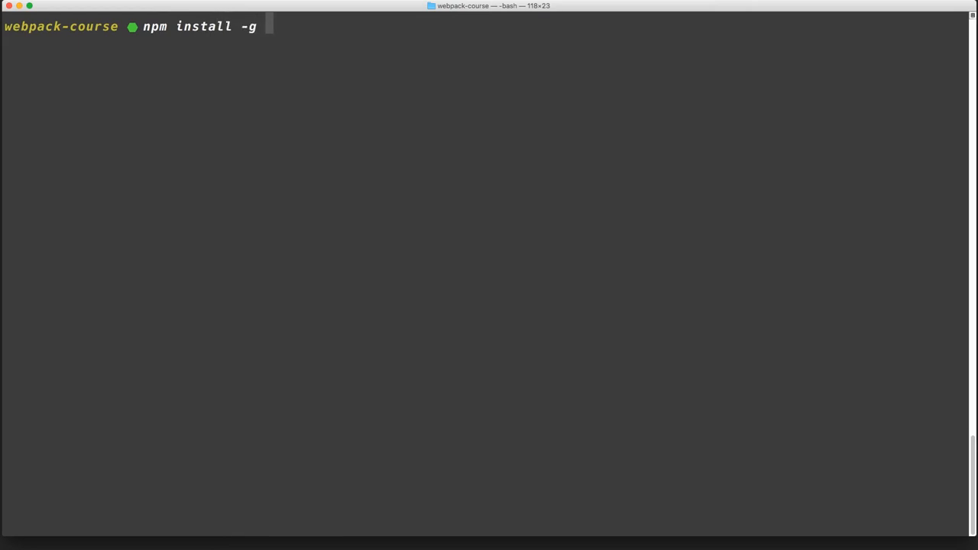
pyautogui.write('webpack webpa')
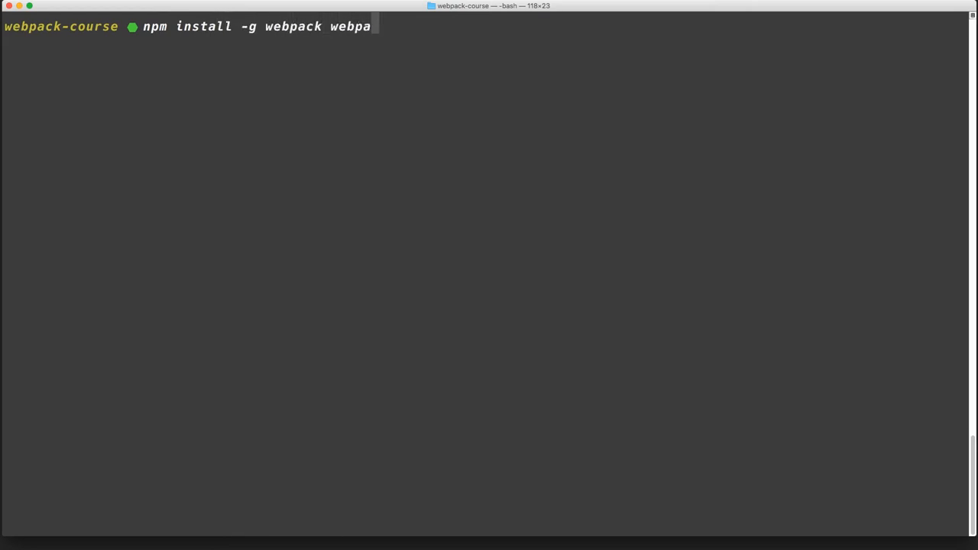
pyautogui.write('ck-cli')
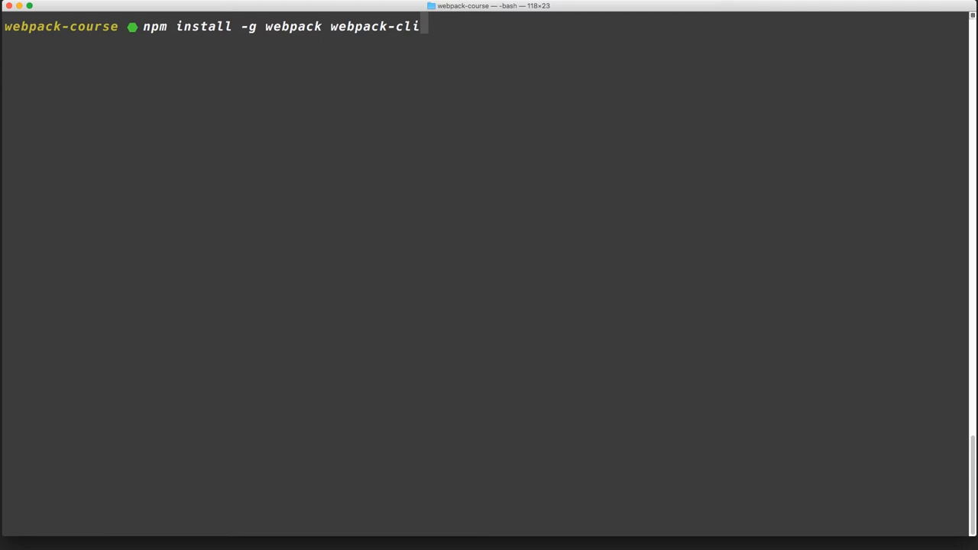
pyautogui.press('Return')
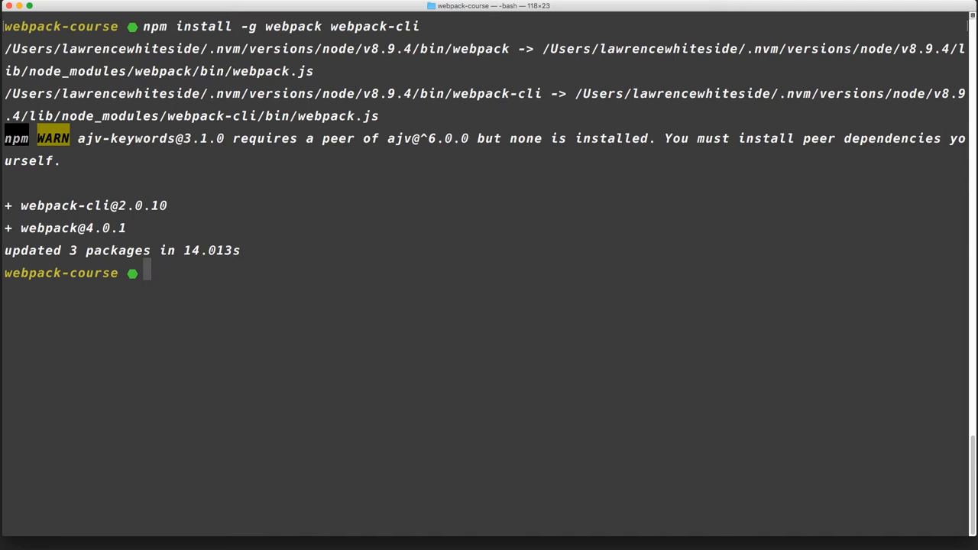
# Create empty src/index.js and dist/index.html, then open the project in Atom.
pyautogui.write('touch src')
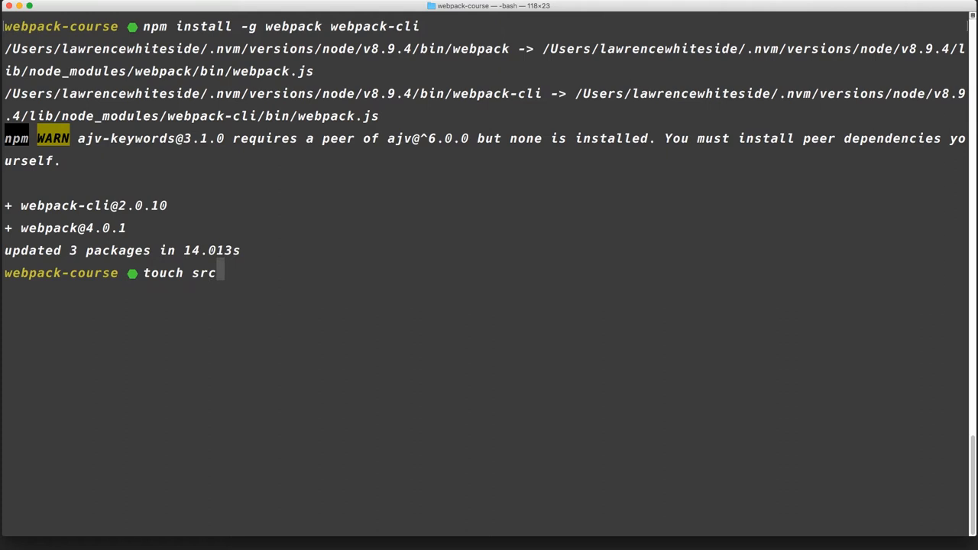
pyautogui.write('/index.')
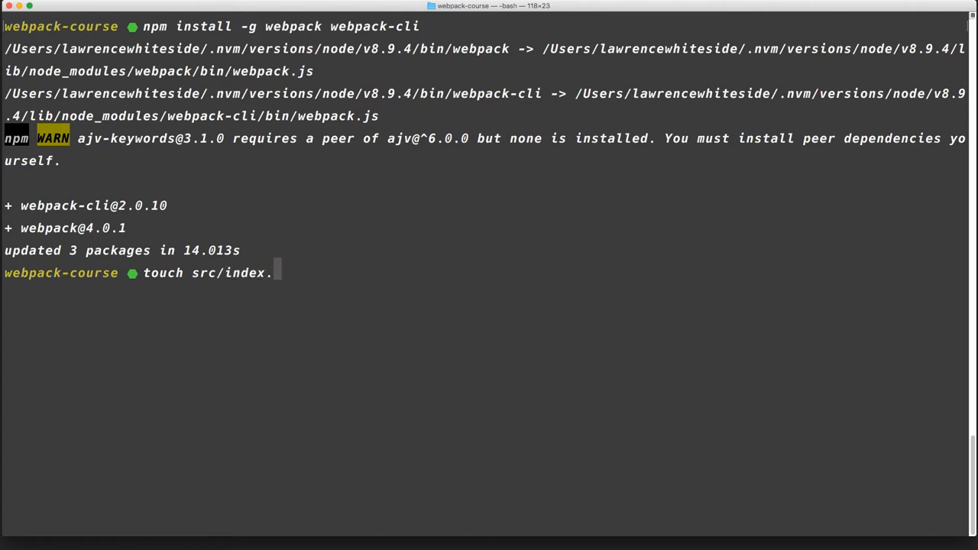
pyautogui.write('js d')
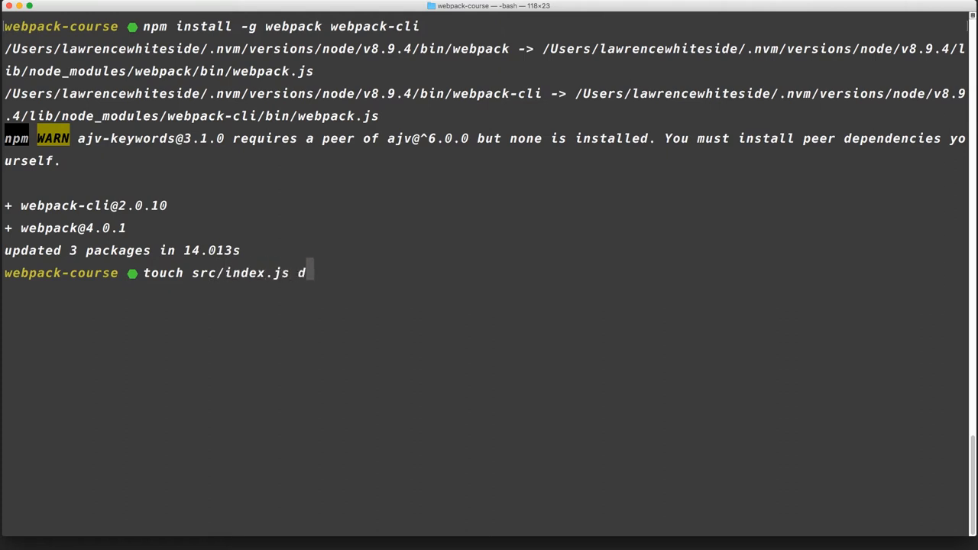
pyautogui.write('ist/index.html')
pyautogui.write('atom')
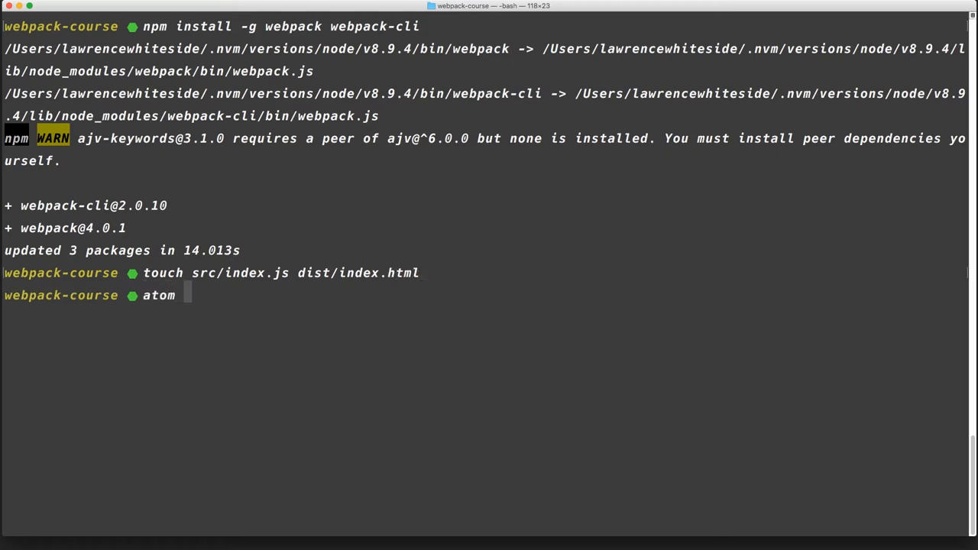
pyautogui.write(' .')
pyautogui.press('Return')
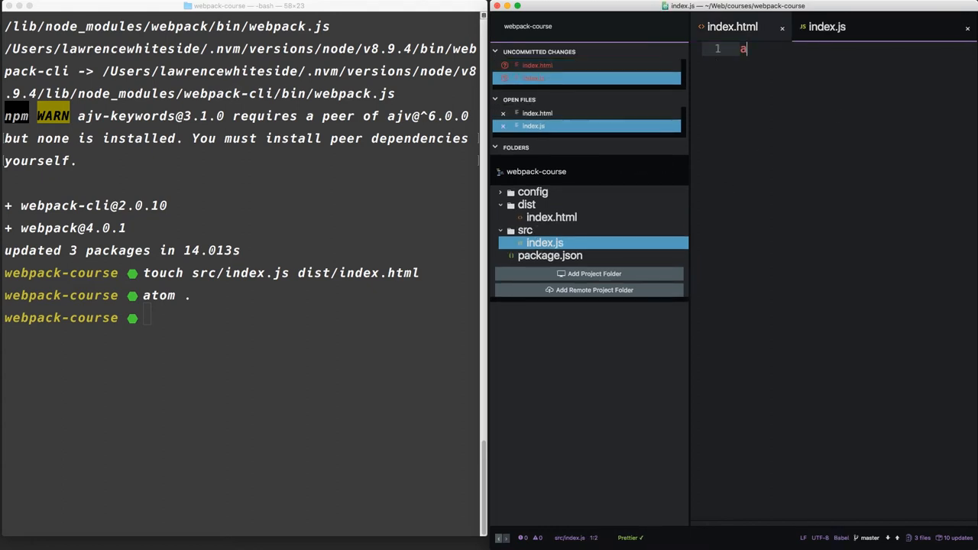
# Add alert("test") to src/index.js and run bare webpack to see its help.
pyautogui.write('lert("test")')
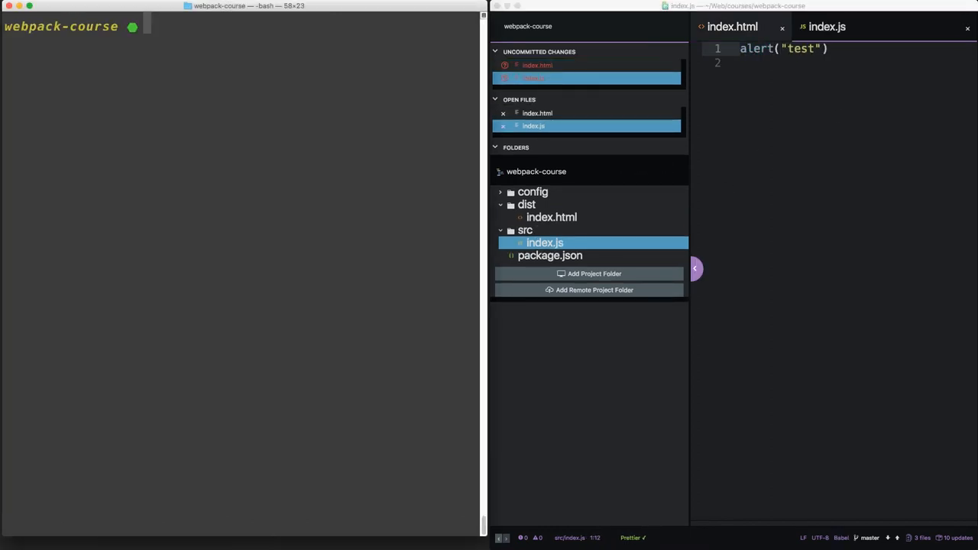
pyautogui.write('webpack')
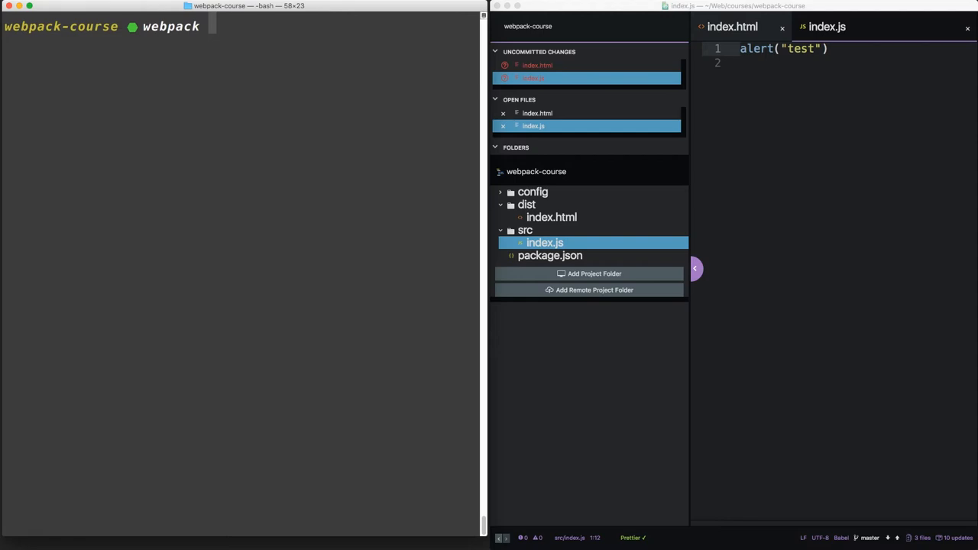
pyautogui.press('Return')
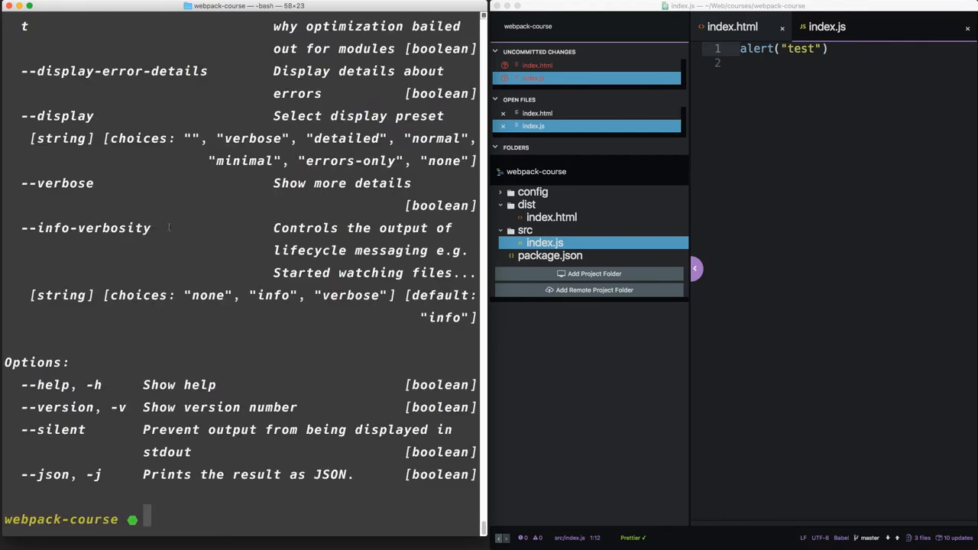
pyautogui.scroll(3)
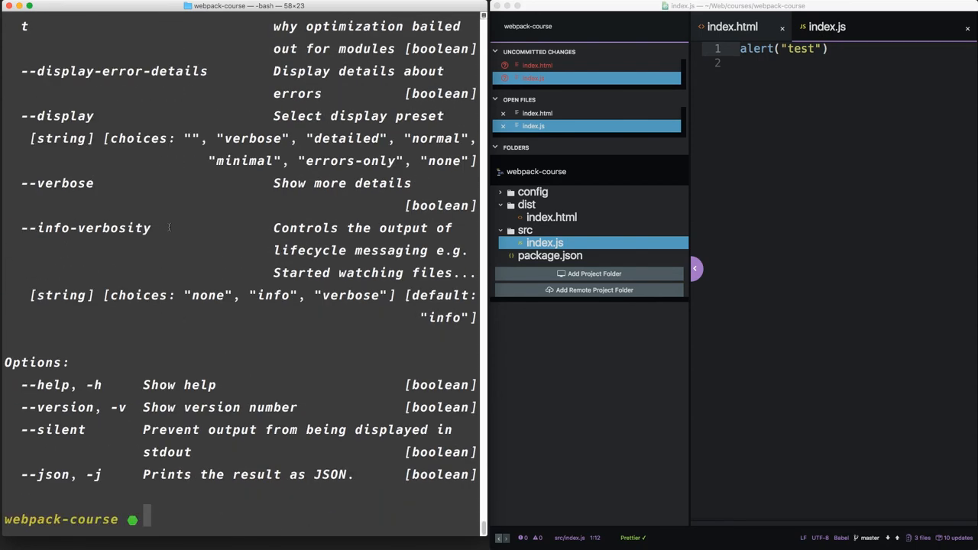
# Build the project with webpack --mode=development, producing dist/main.js.
pyautogui.write('webpack --mode')
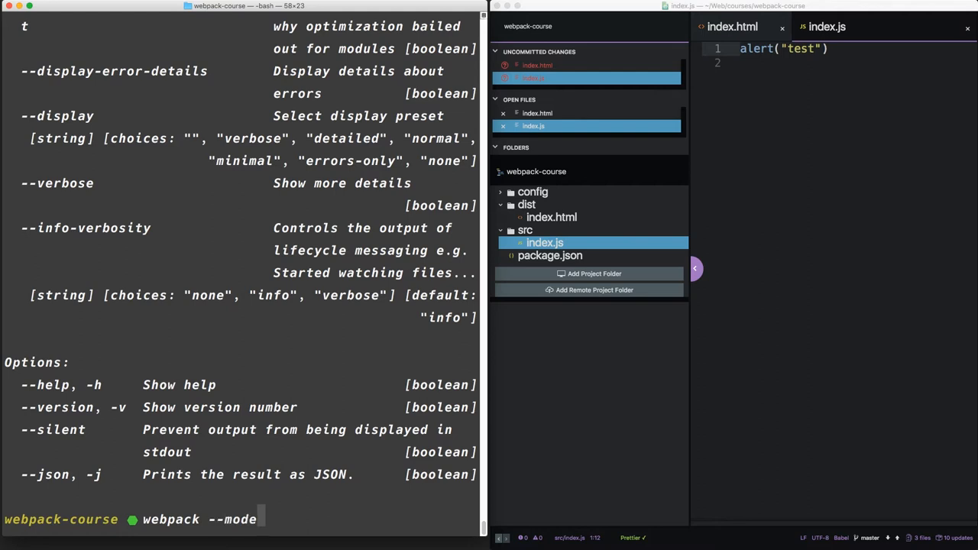
pyautogui.write('=development')
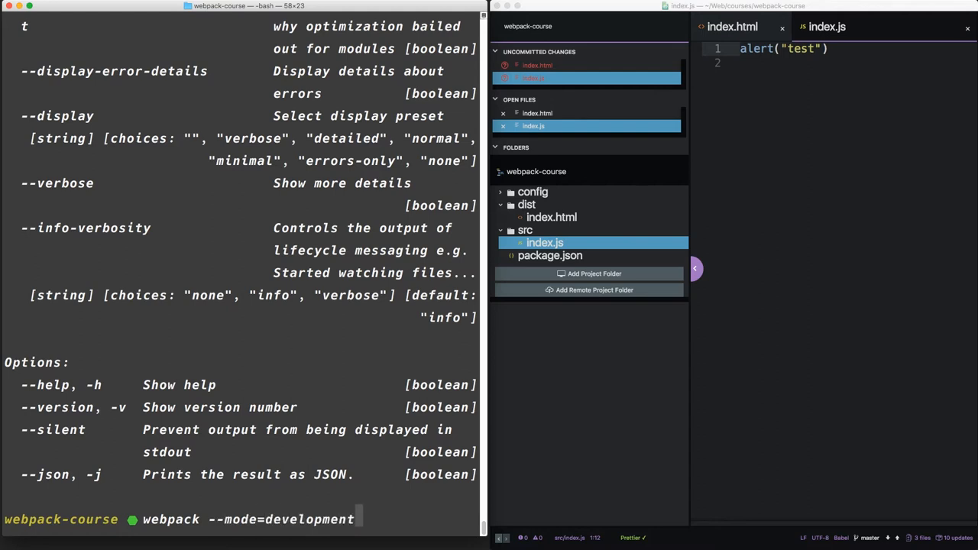
pyautogui.press('Return')
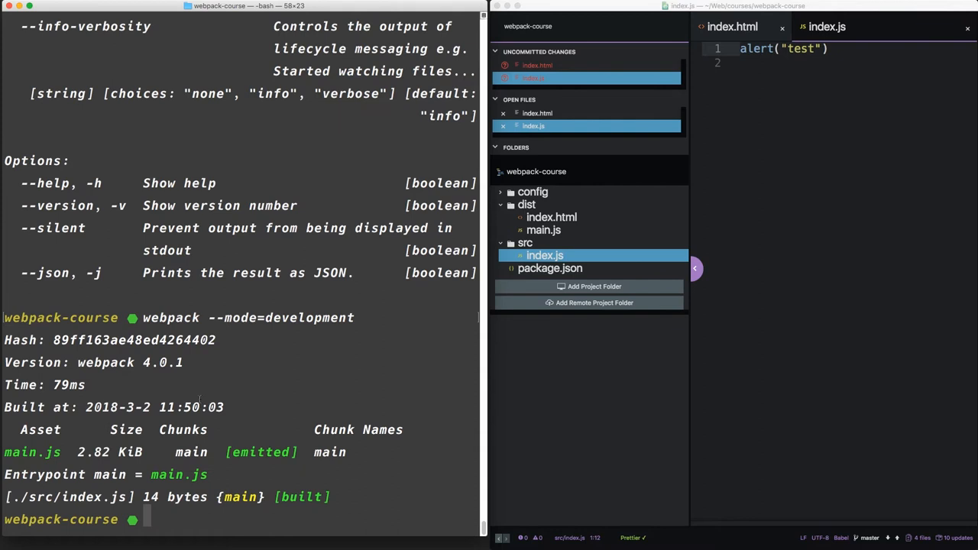
pyautogui.write('webpack --mode=p')
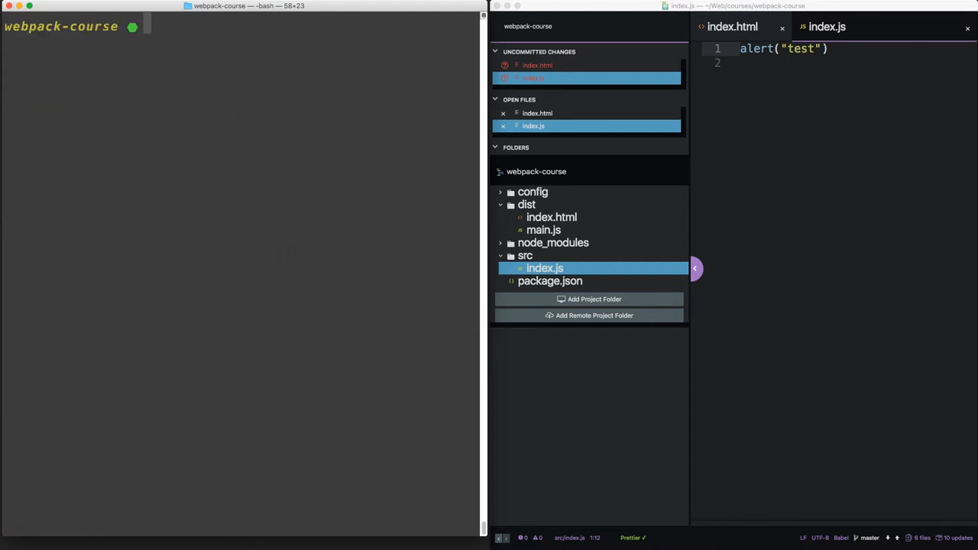
# Create an empty config/webpack.dev.js file.
pyautogui.write('touch')
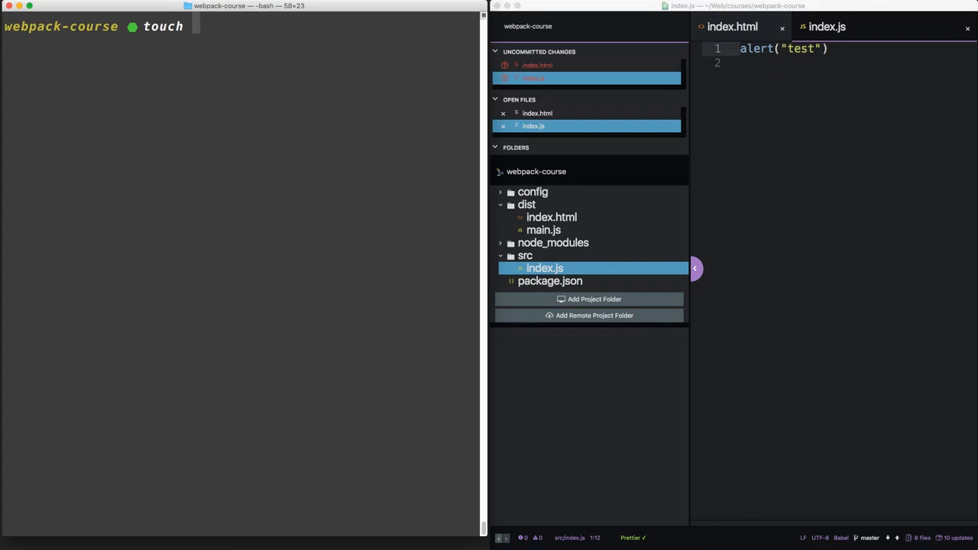
pyautogui.write('config/webpa')
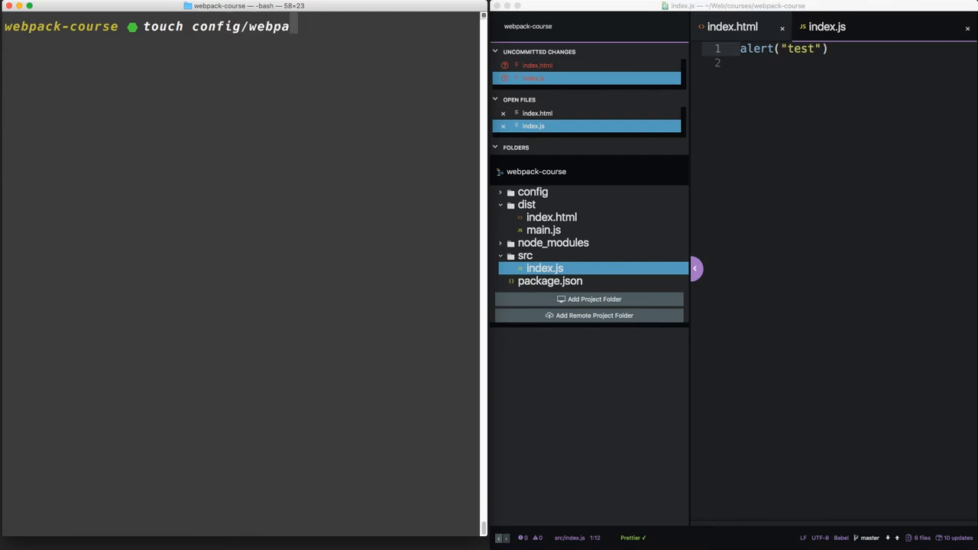
pyautogui.write('ck.dev.js')
pyautogui.write('rm')
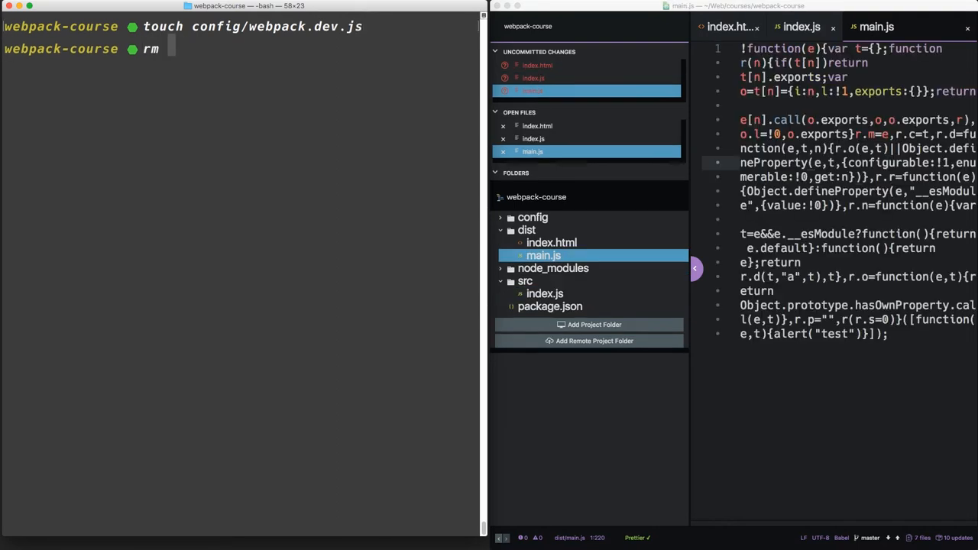
# Delete dist/main.js and src/index.js.
pyautogui.write('dist/main.js')
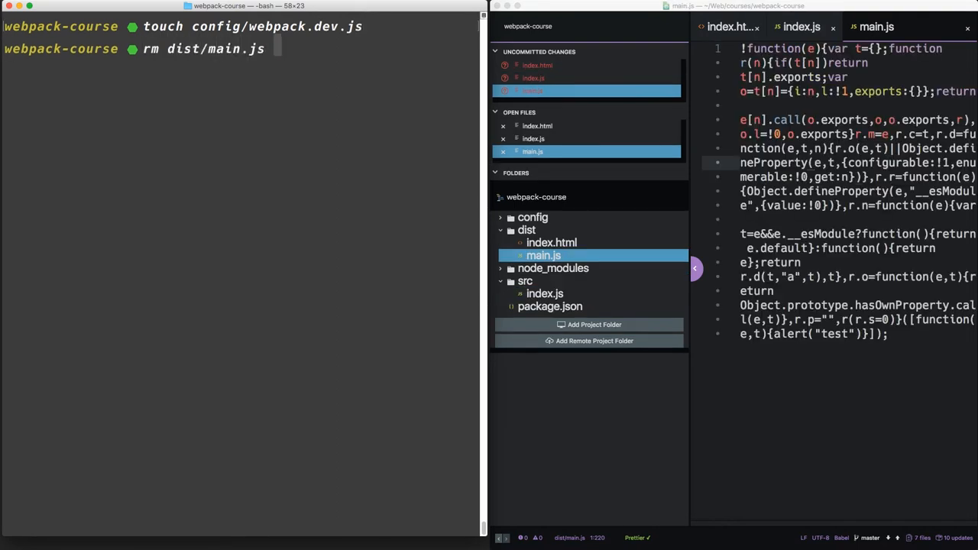
pyautogui.write('src/index.js')
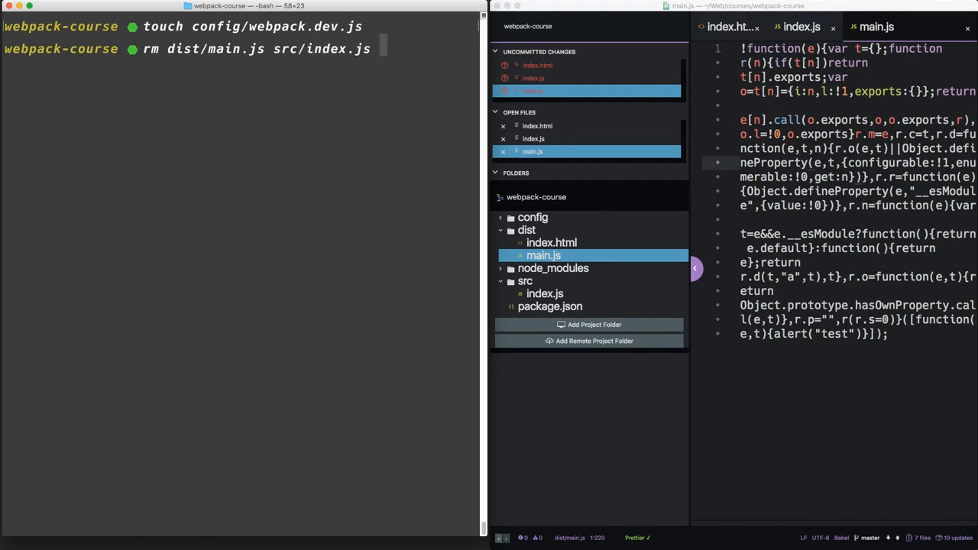
pyautogui.press('Return')
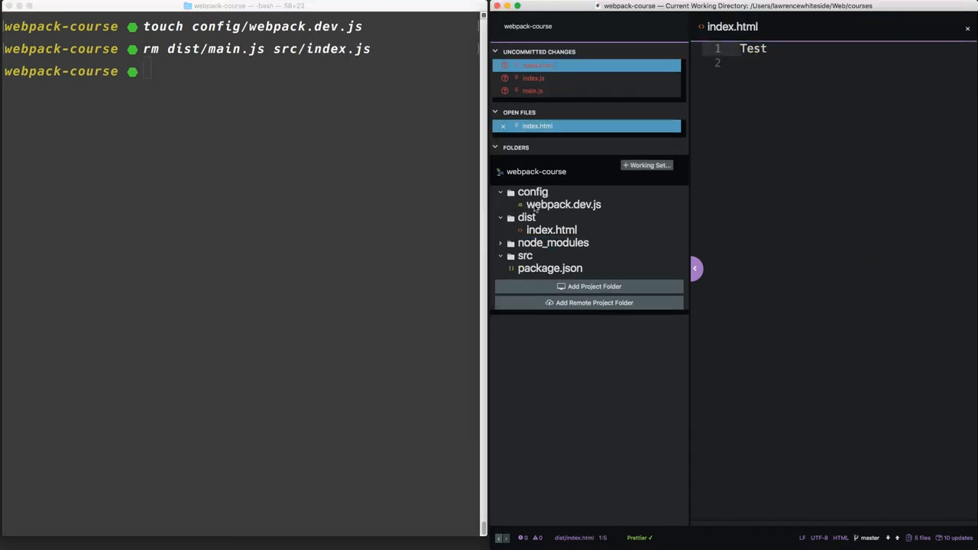
# Start module.exports with entry main: "./src/main.js" and create an empty src/main.js.
pyautogui.click(563, 204)
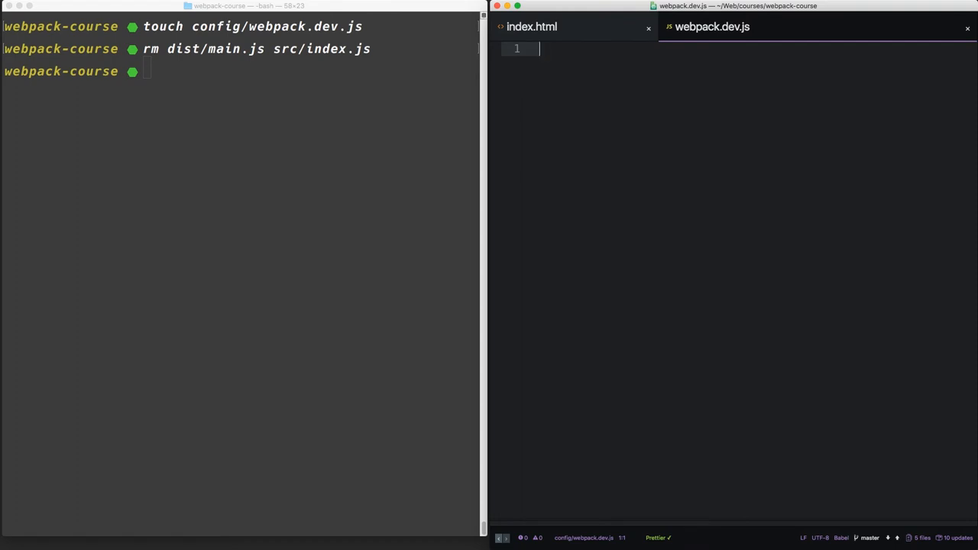
pyautogui.write('mo')
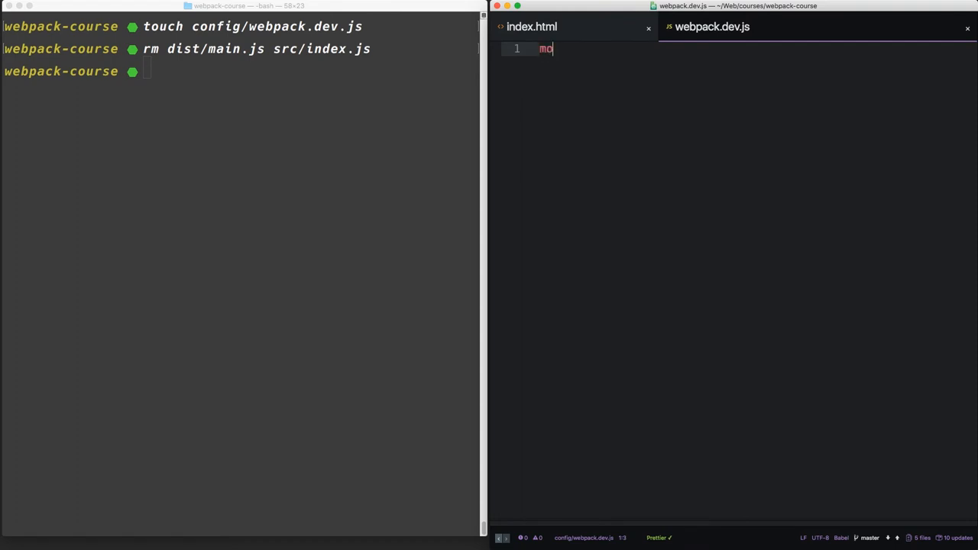
pyautogui.write('dule.exports =')
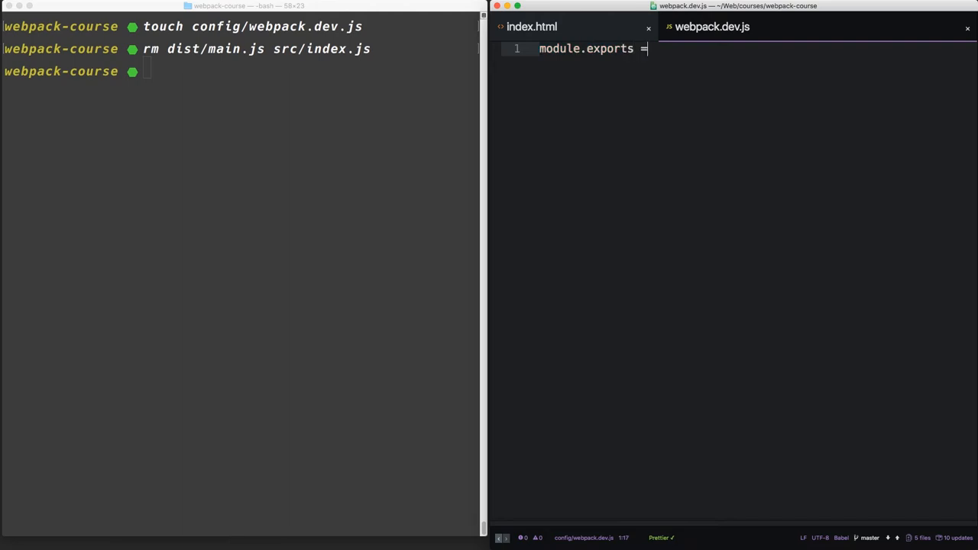
pyautogui.write('{')
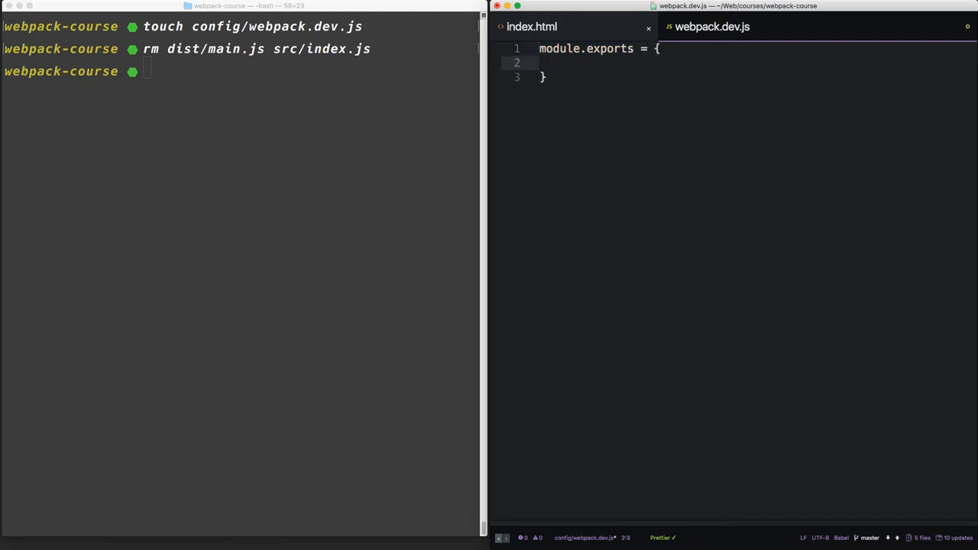
pyautogui.write('entry: {')
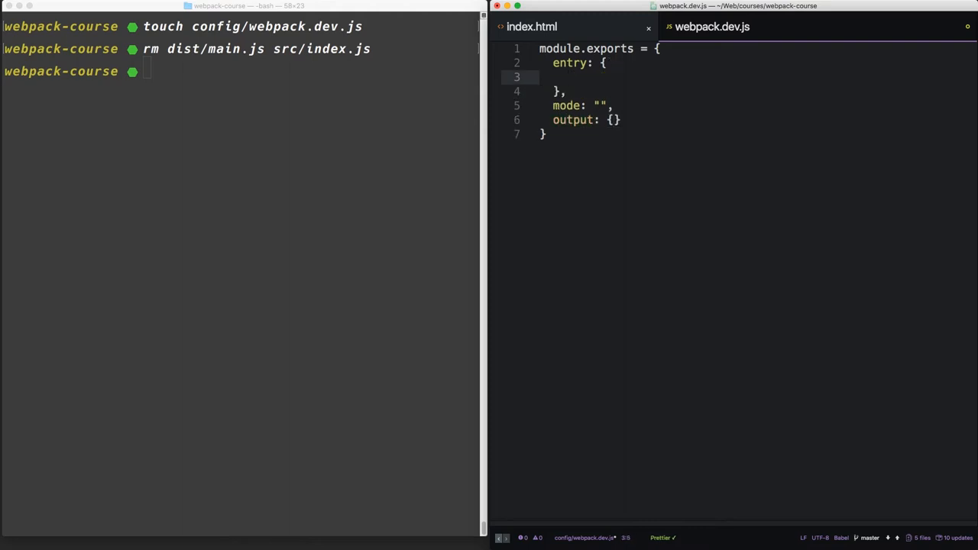
pyautogui.write('main:')
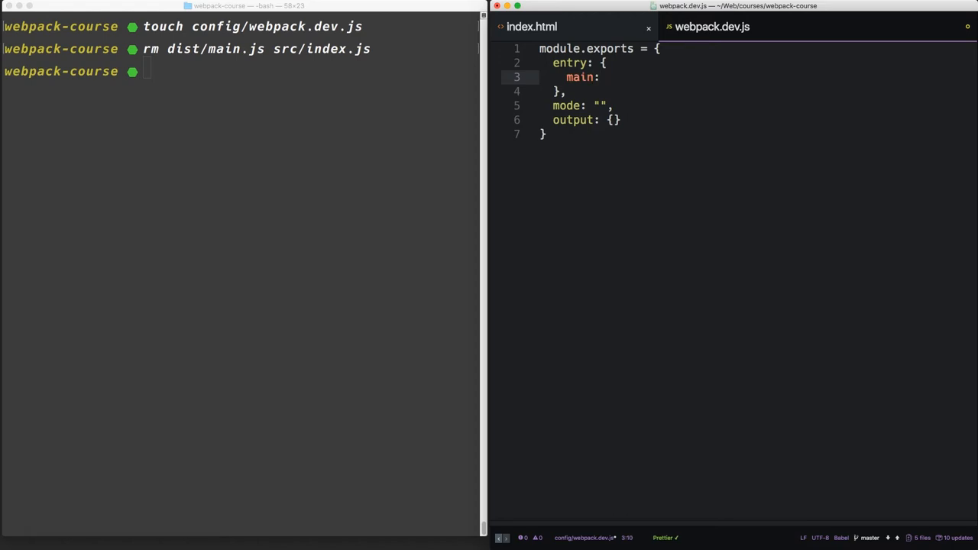
pyautogui.write('"./src/main.js')
pyautogui.click(242, 71)
pyautogui.write('touch src/')
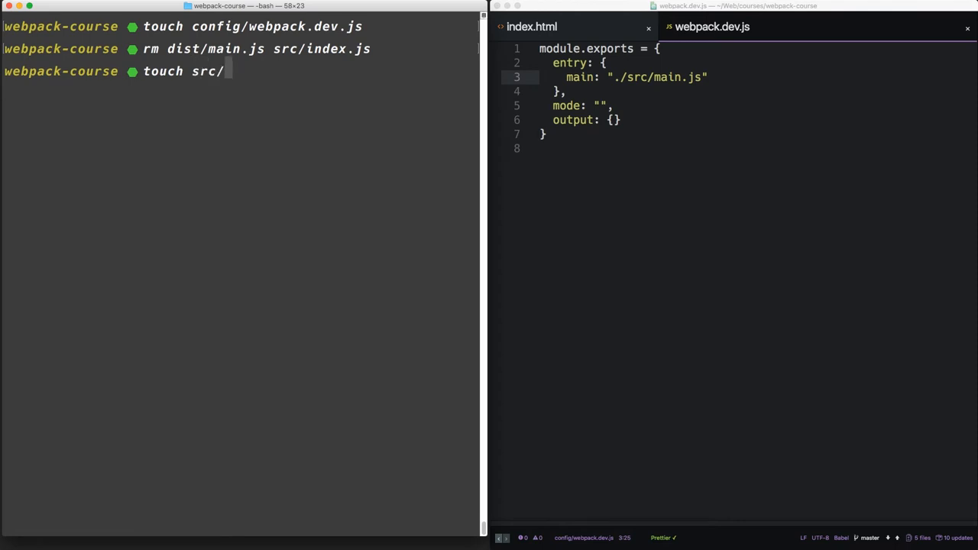
pyautogui.press('Return')
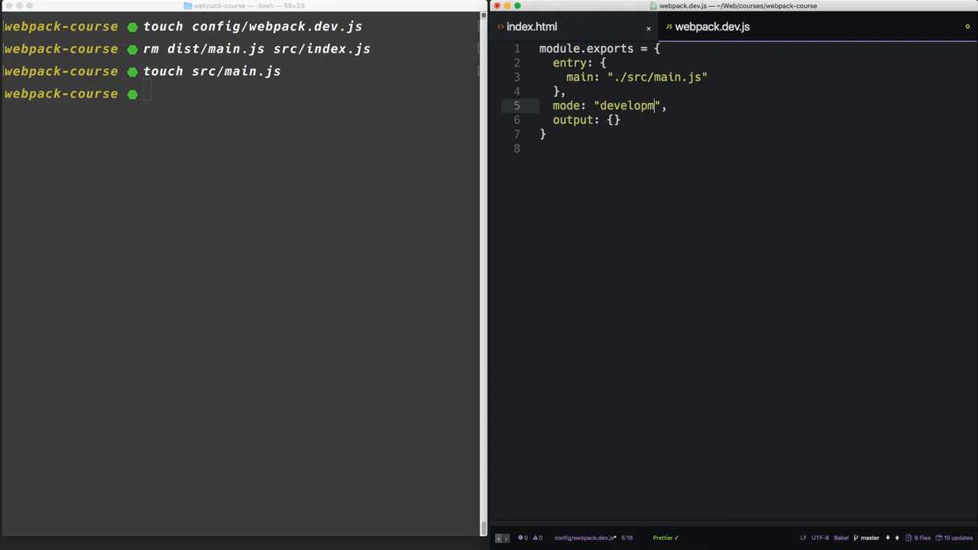
# Set the output filename to [name]-bundle.js.
pyautogui.write('ent')
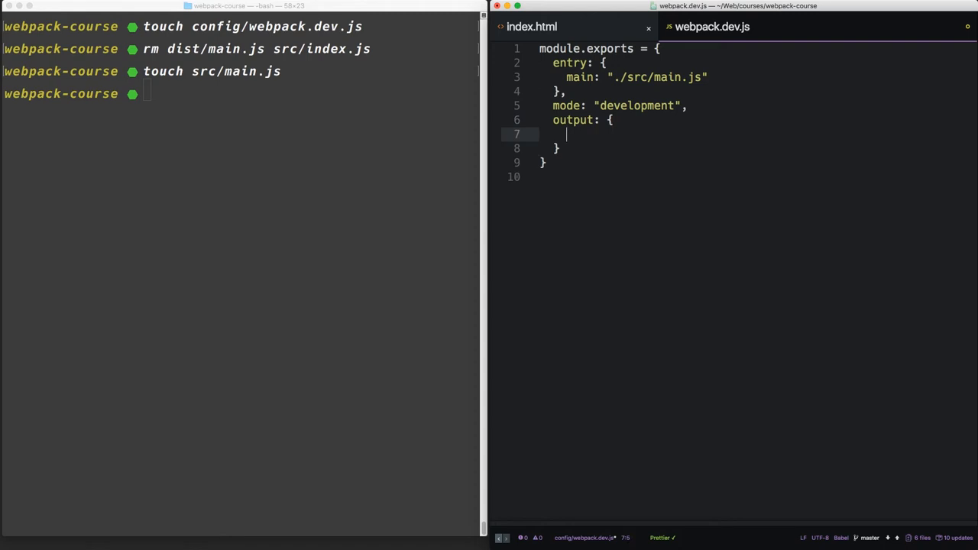
pyautogui.write('filename:')
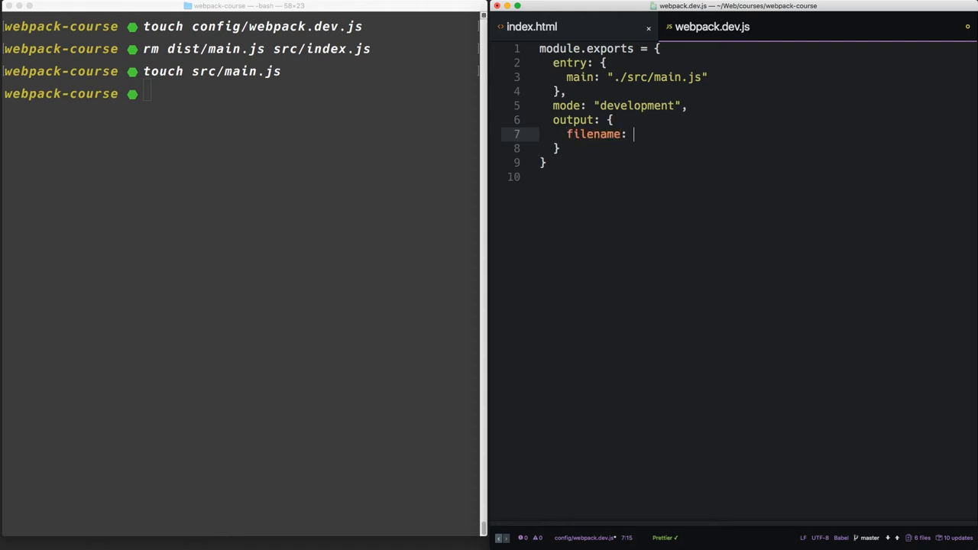
pyautogui.write('"output.js"')
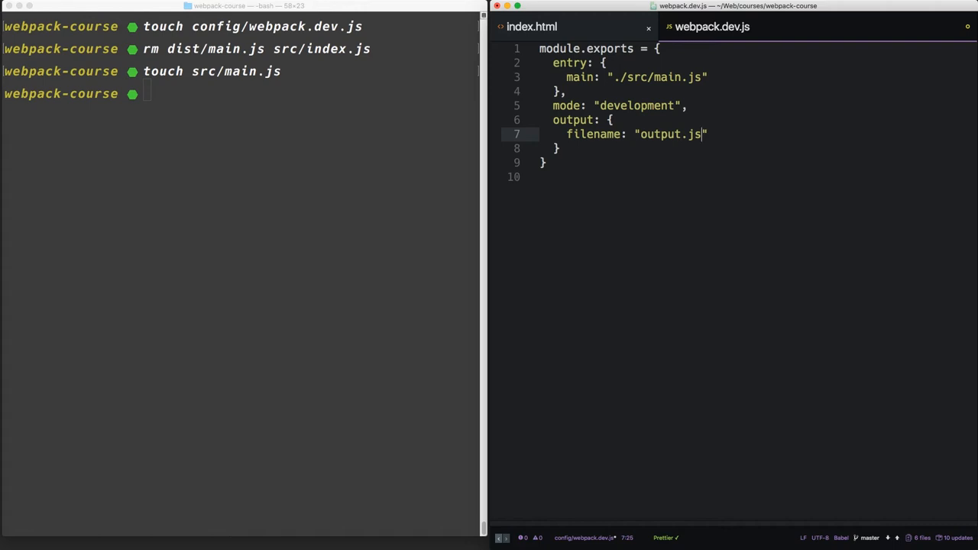
pyautogui.write('[name]')
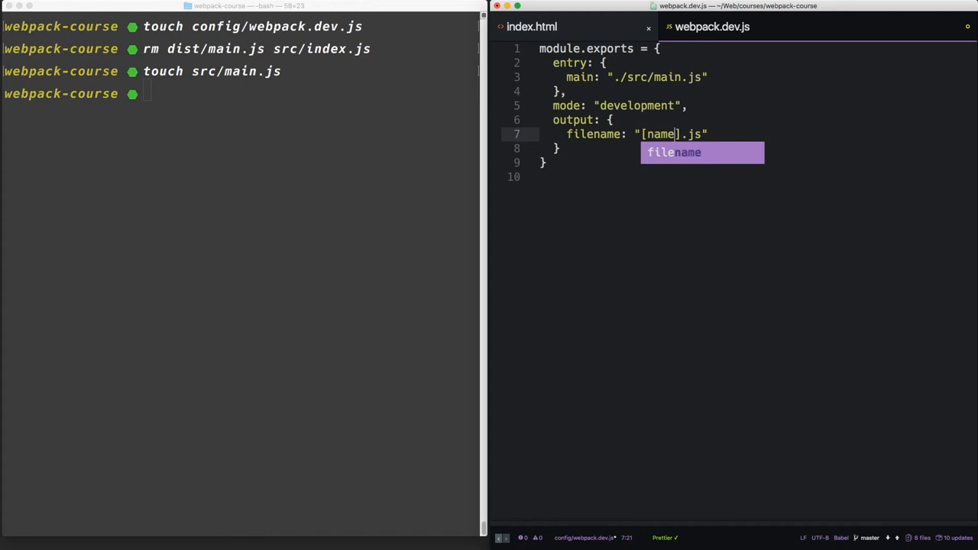
pyautogui.write('-bundle')
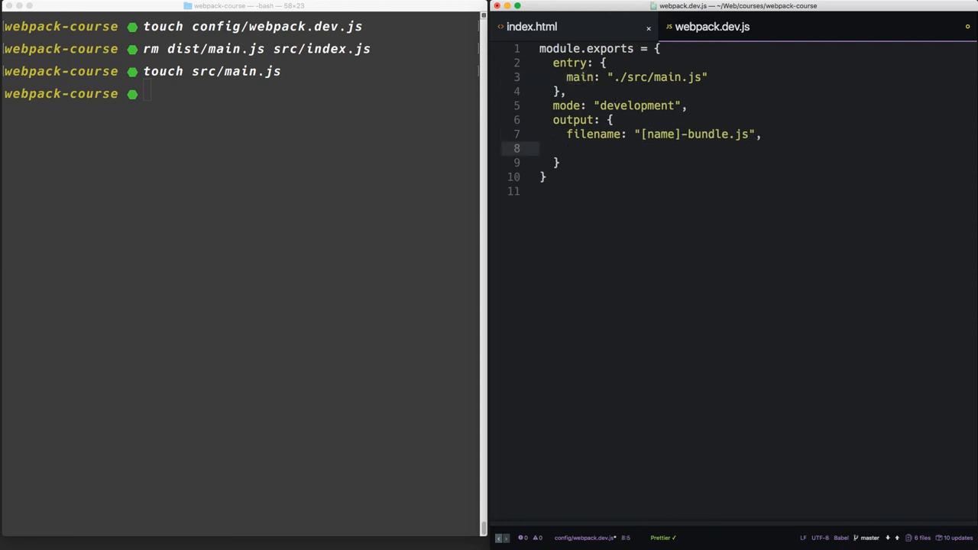
# Require path and set the output path to path.resolve(__dirname, "../dist").
pyautogui.write('path:')
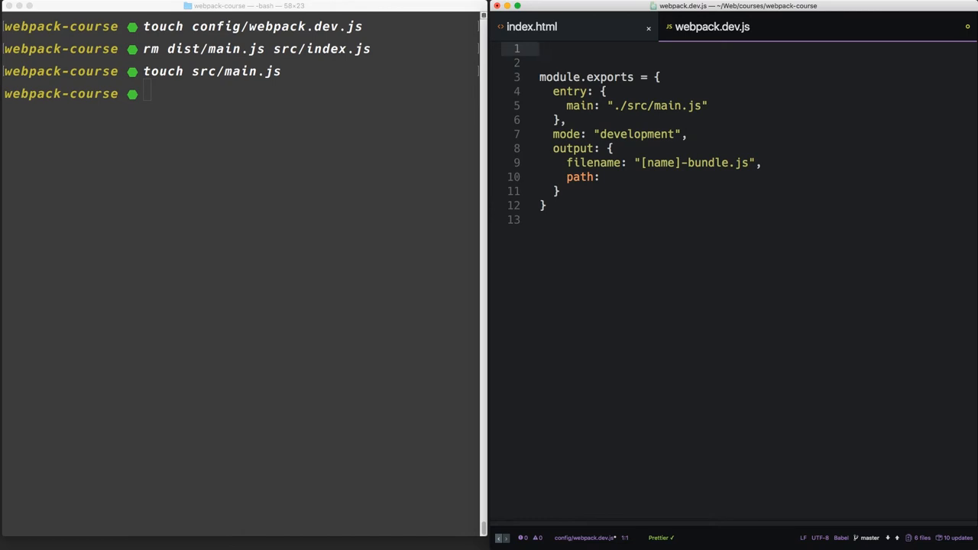
pyautogui.write('const path = require')
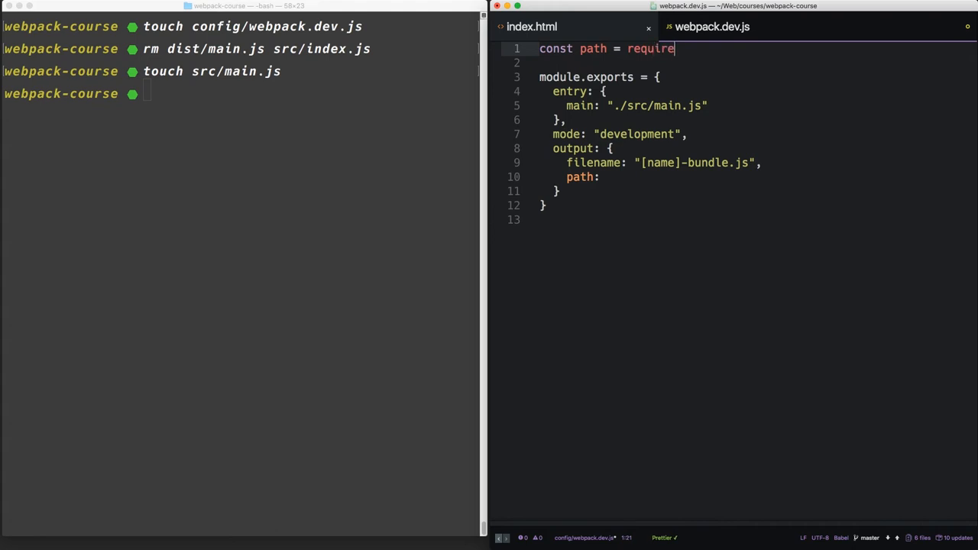
pyautogui.write('("path")')
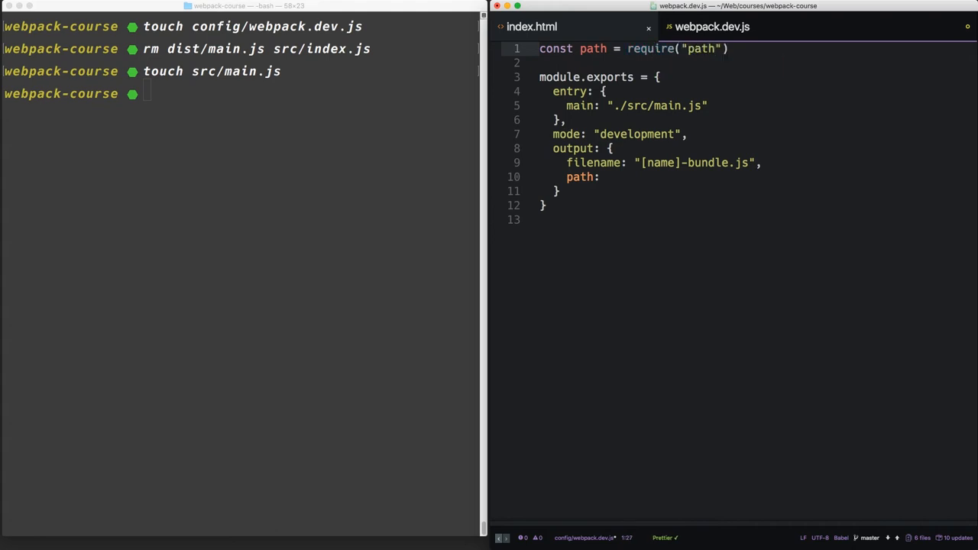
pyautogui.write('path')
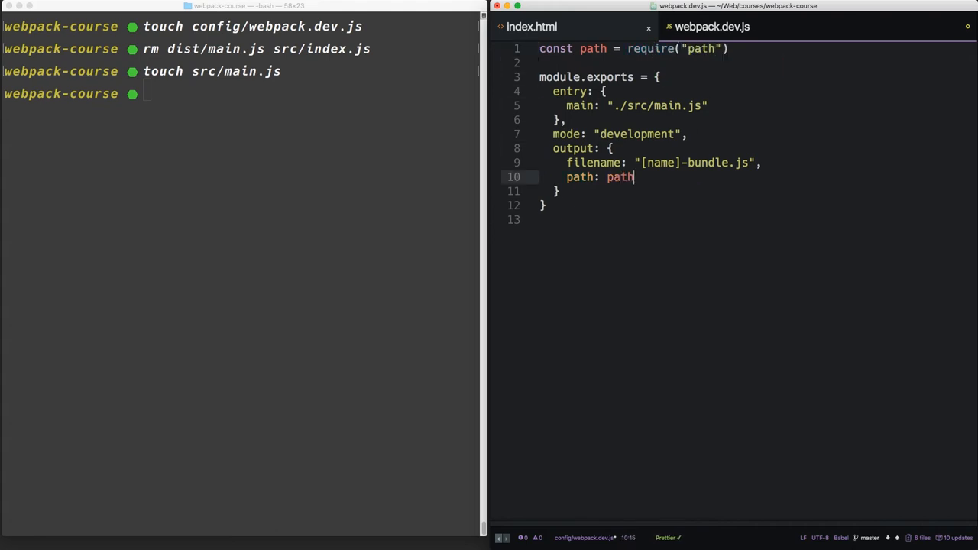
pyautogui.write('.resolve()')
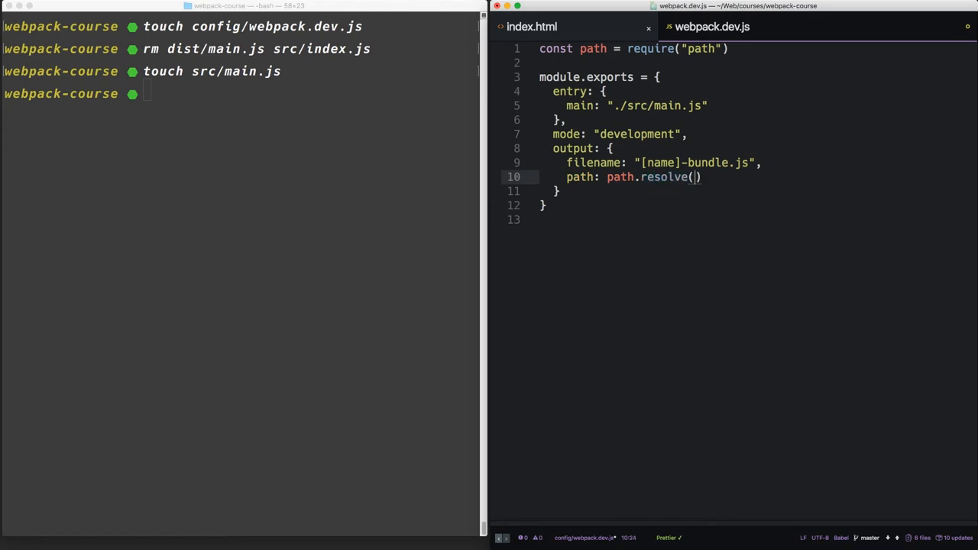
pyautogui.write('__dirname,')
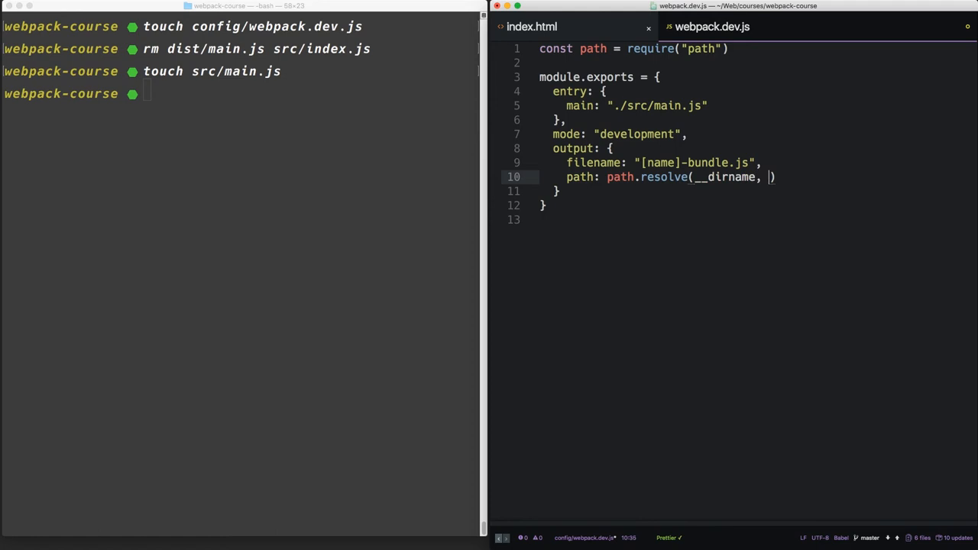
pyautogui.write('"')
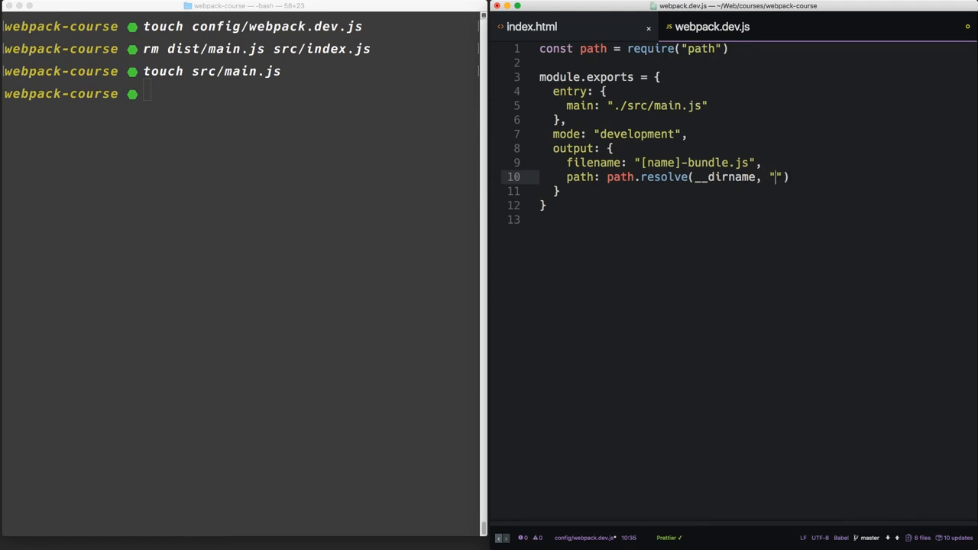
pyautogui.write('../dist')
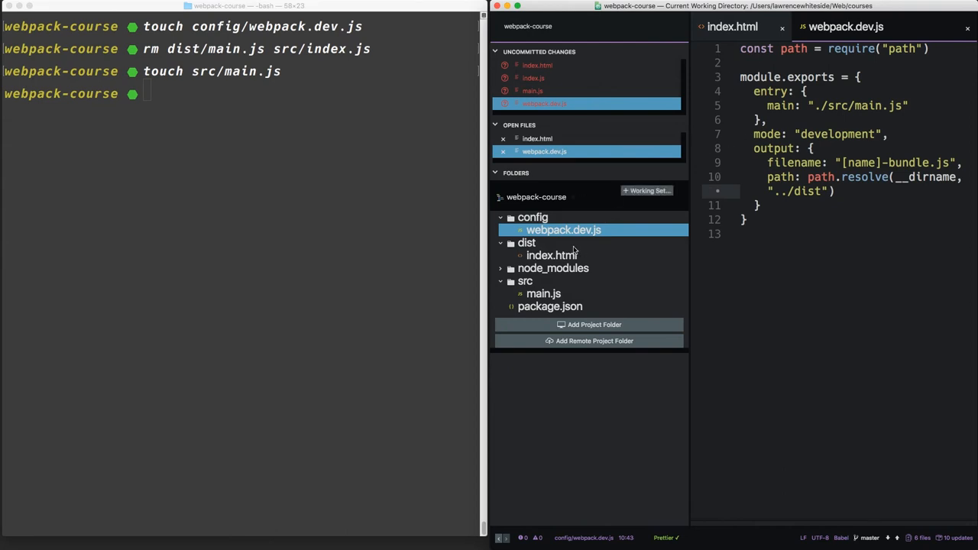
pyautogui.moveTo(515, 274)
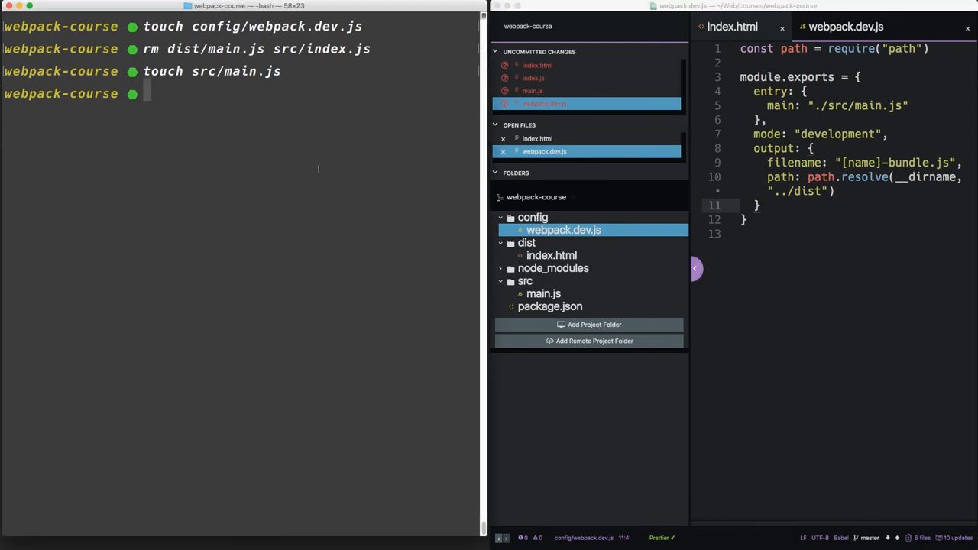
# Build with webpack --config=config/webpack.dev.js to emit main-bundle.js.
pyautogui.write('webpack')
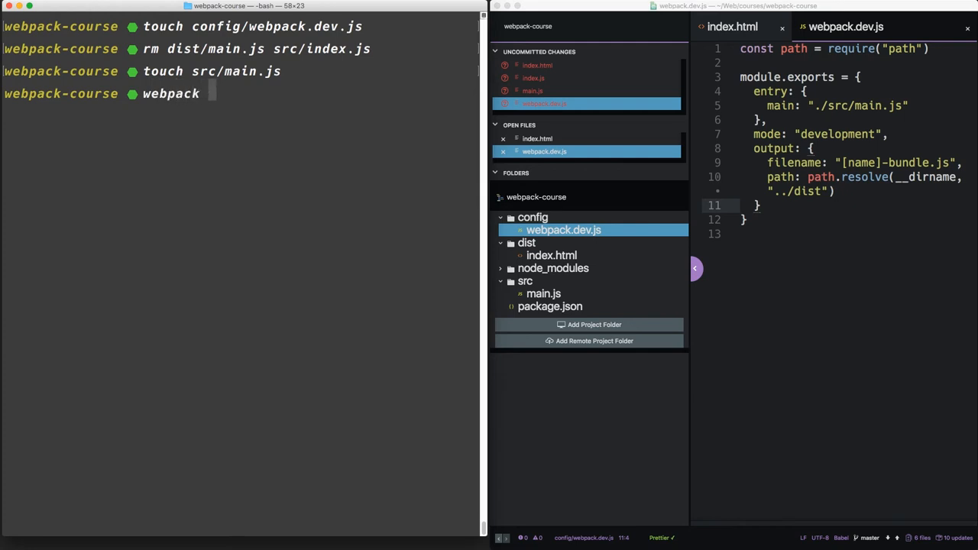
pyautogui.write('--config=')
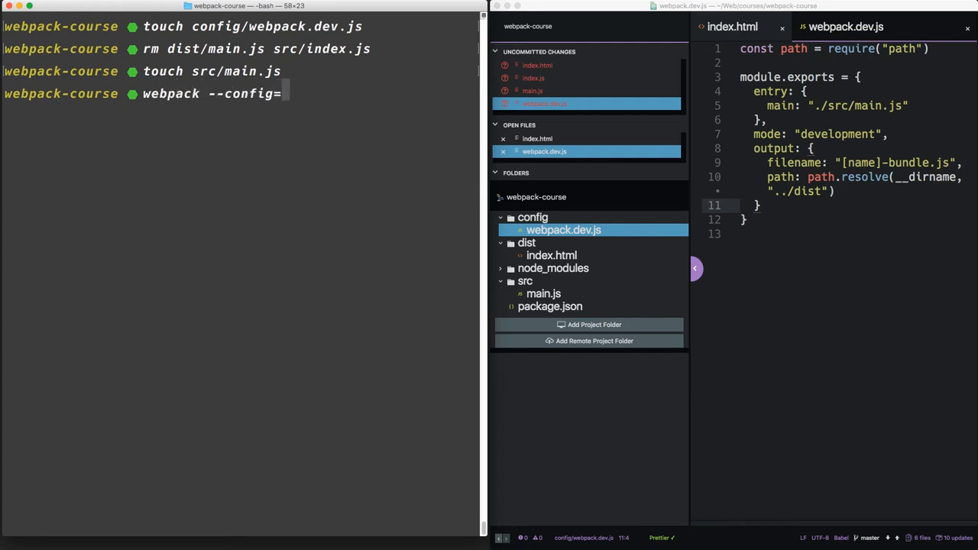
pyautogui.write('config/webpack.dev.js')
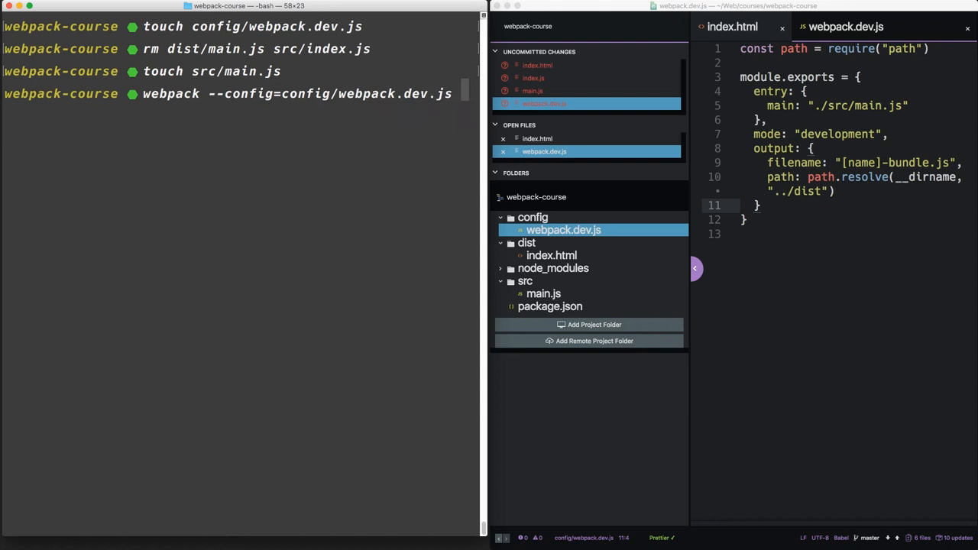
pyautogui.press('Return')
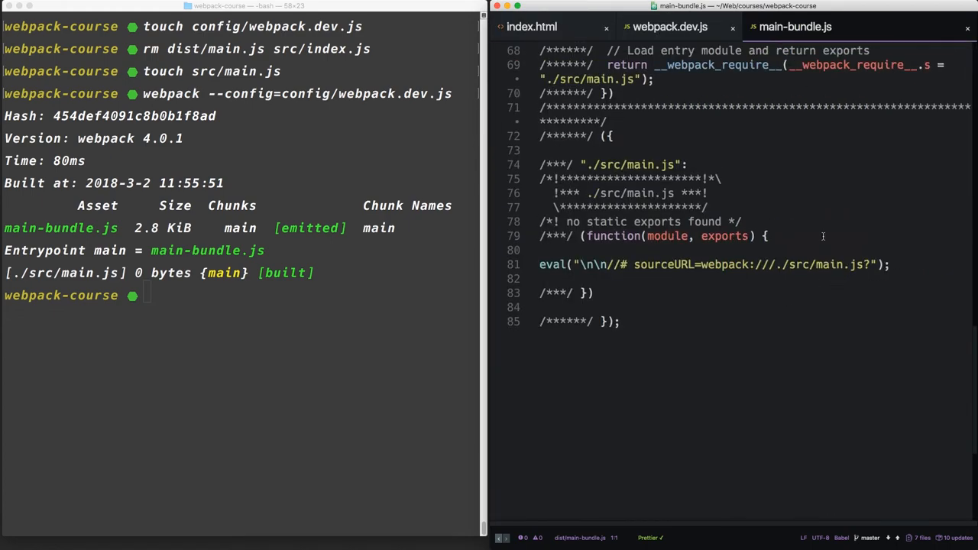
pyautogui.scroll(3)
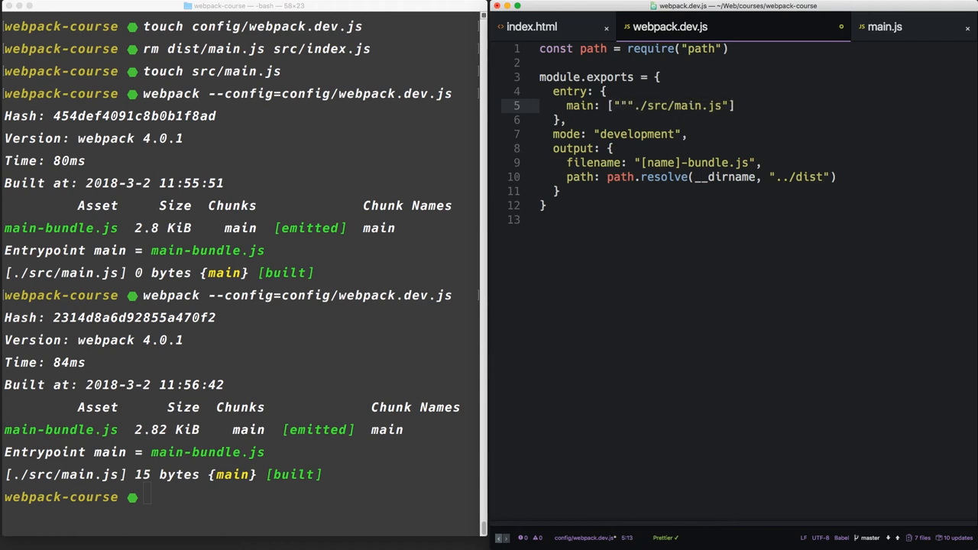
pyautogui.write('src/')
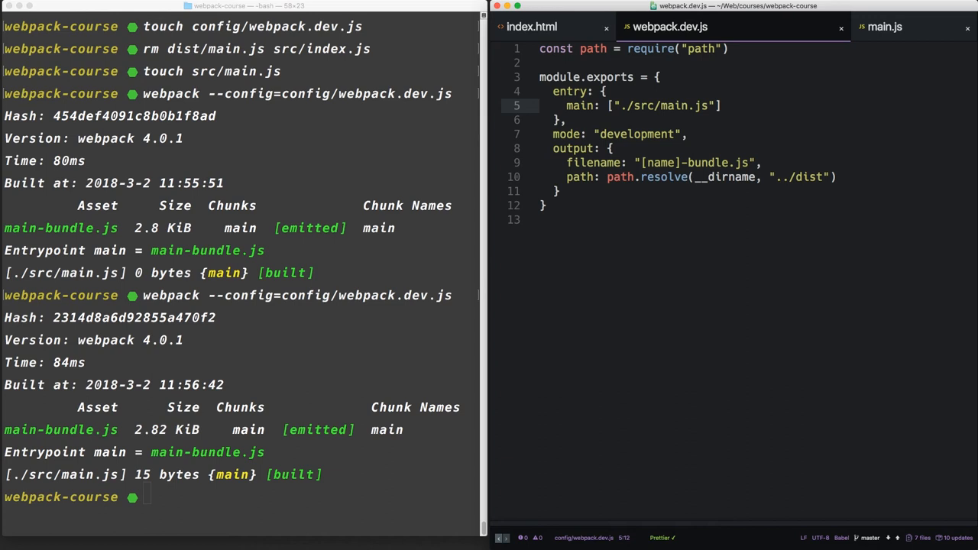
# Add a script tag loading main-bundle.js to index.html.
pyautogui.click(531, 27)
pyautogui.write('<h1>Hello World</h1>')
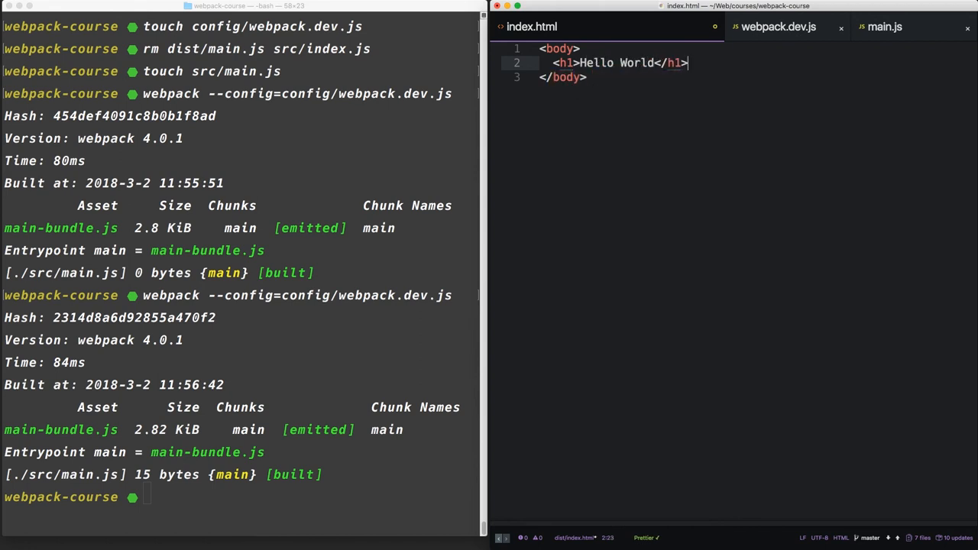
pyautogui.write('<script></script>')
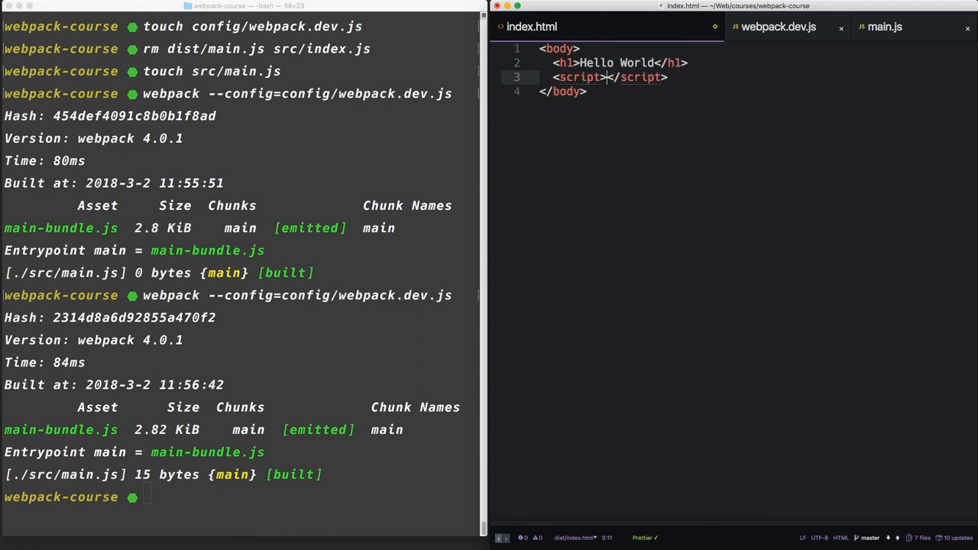
pyautogui.write('src=')
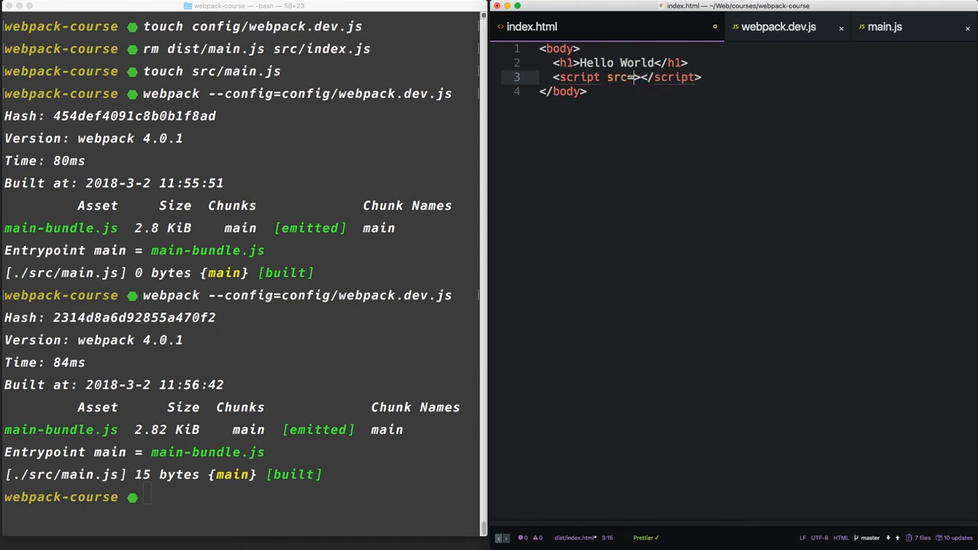
pyautogui.write('/main-bundle.js"')
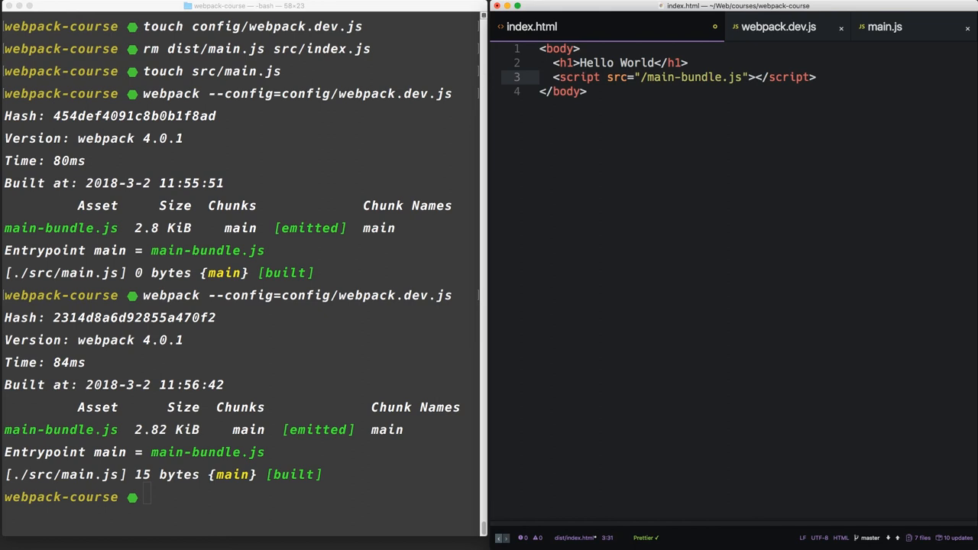
# Add publicPath "/" to the output and set the script path to /js/main-bundle.js.
pyautogui.click(779, 27)
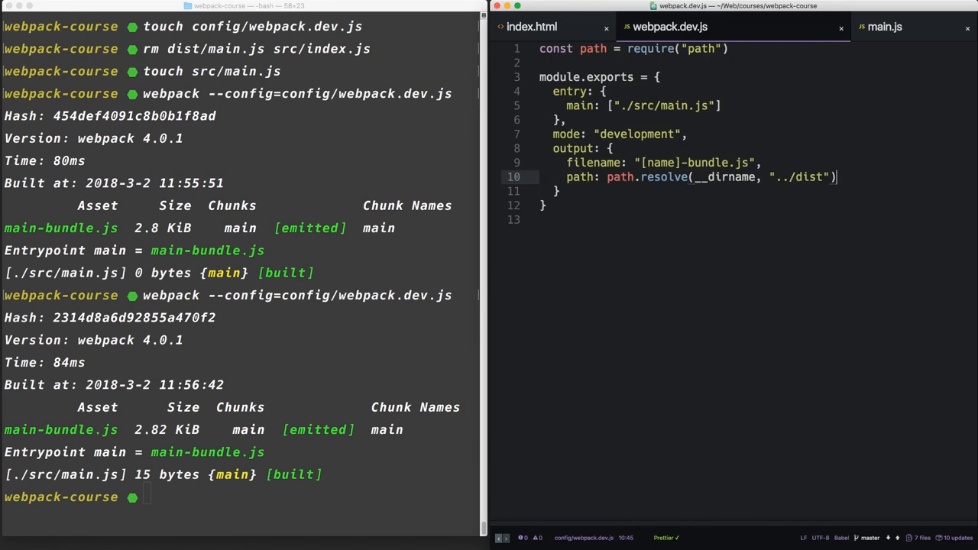
pyautogui.press('enter')
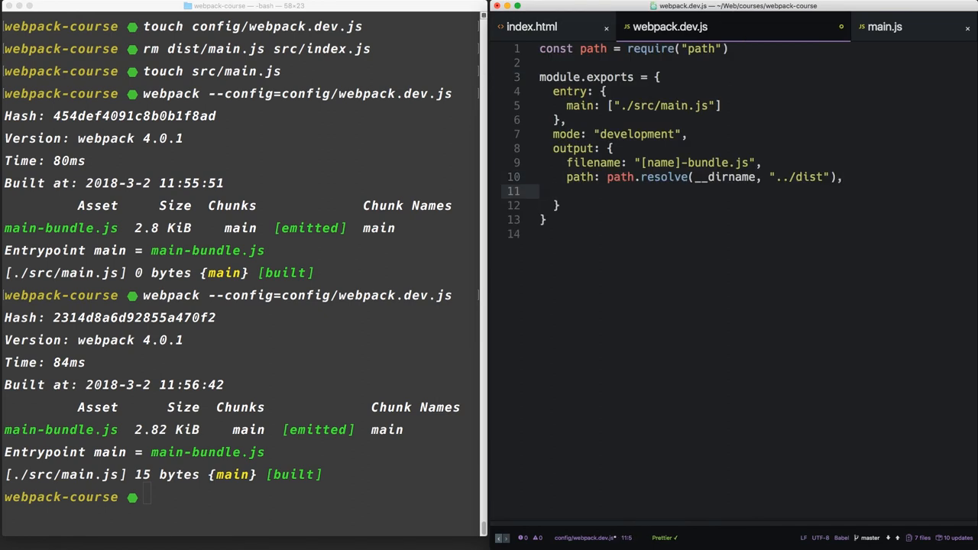
pyautogui.write('publicPath: "')
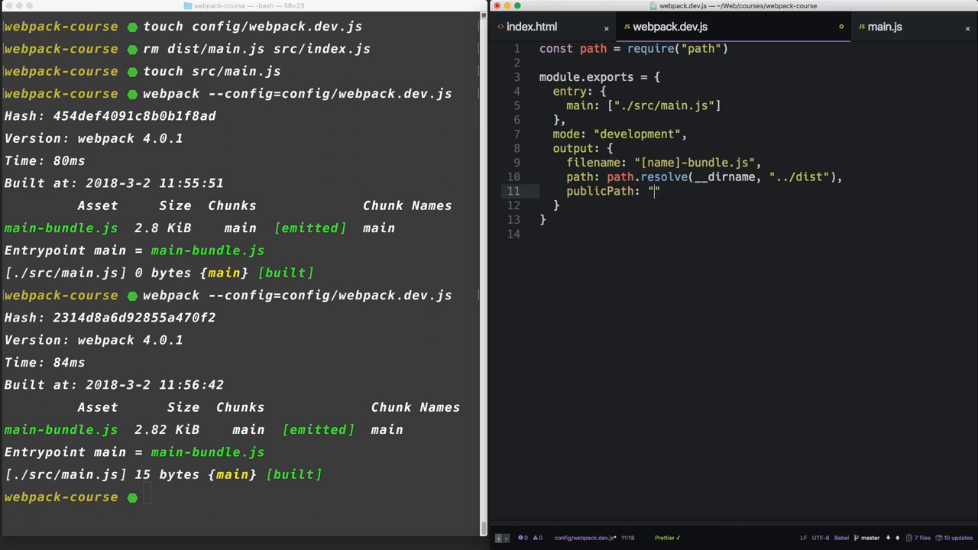
pyautogui.click(530, 27)
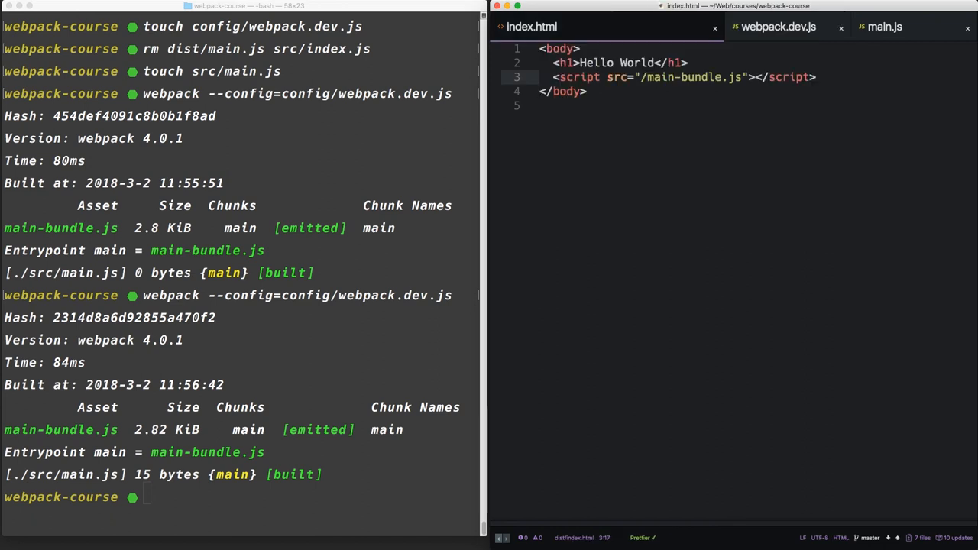
pyautogui.write('/js/')
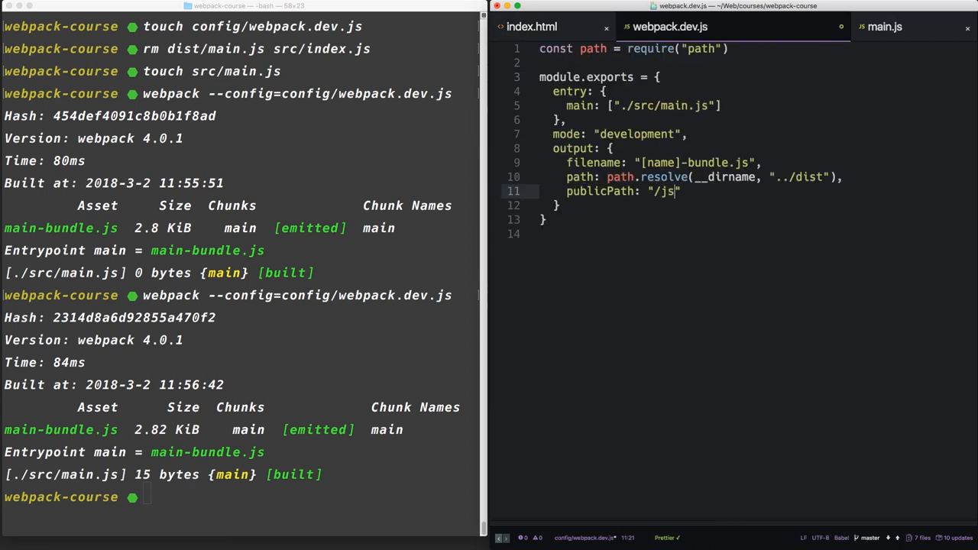
pyautogui.click(532, 27)
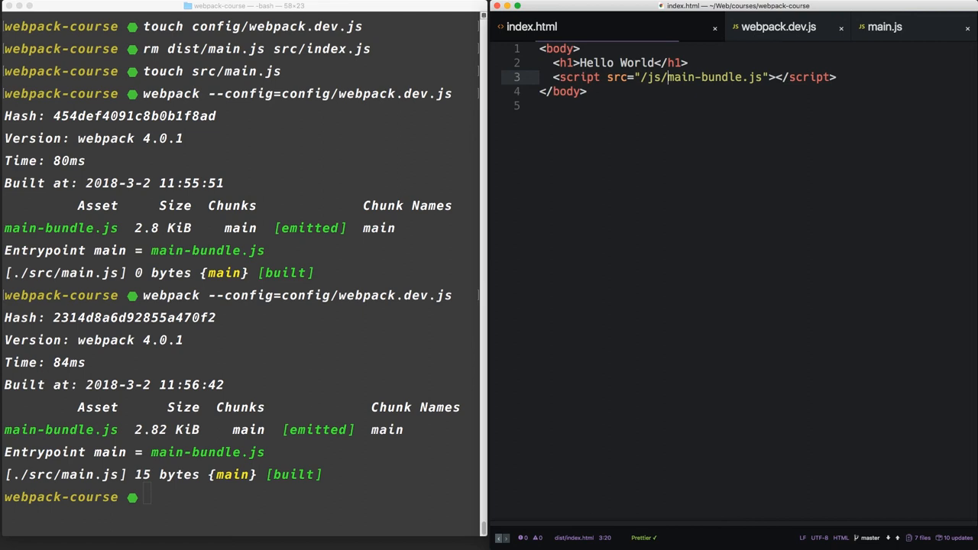
# Add devServer with contentBase "dist" to webpack.dev.js.
pyautogui.click(779, 27)
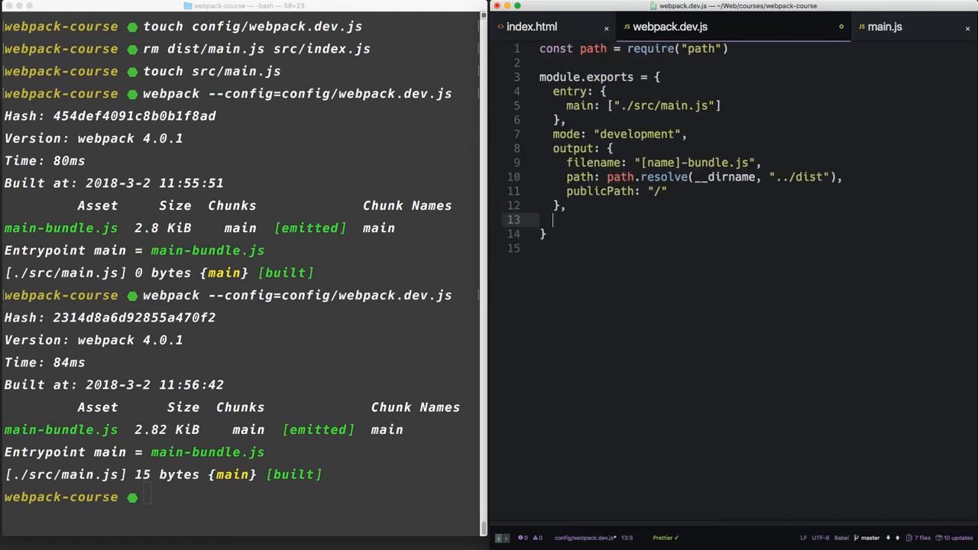
pyautogui.write('devServer:')
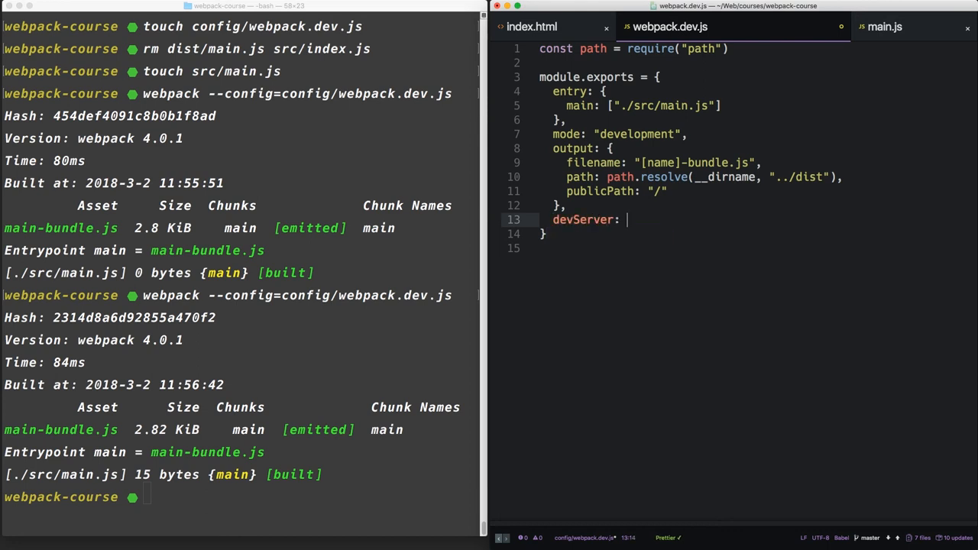
pyautogui.write('{')
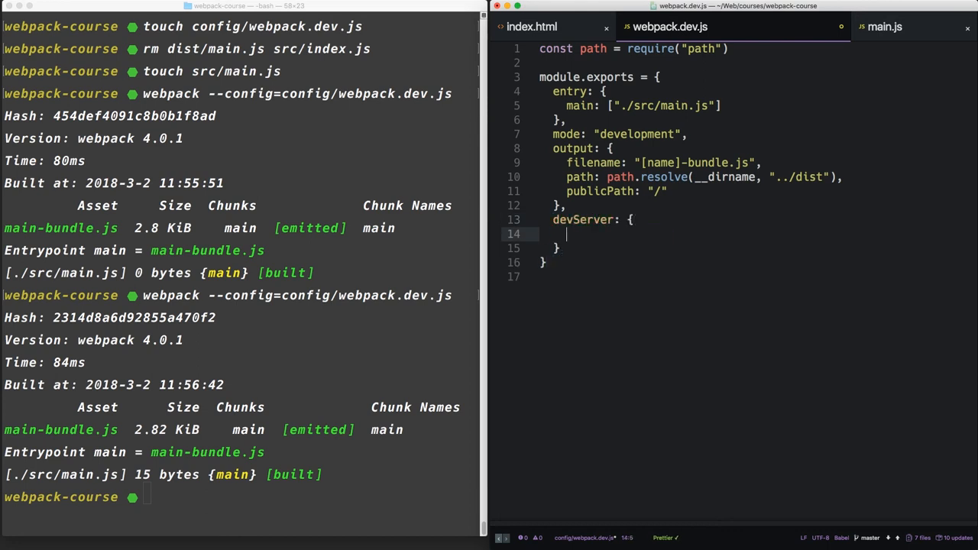
pyautogui.write('contentBase: "dist')
pyautogui.click(241, 497)
pyautogui.write('npm insta')
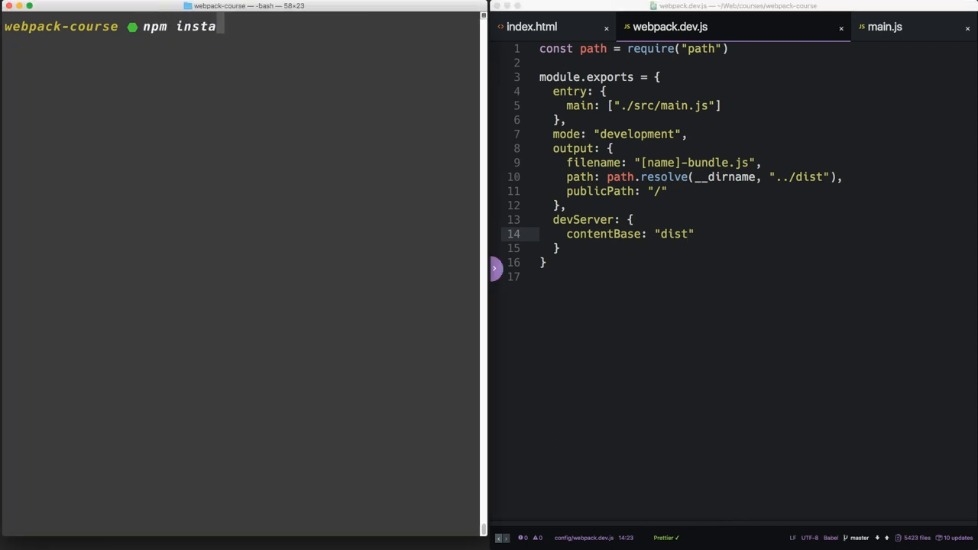
# Install webpack, webpack-cli and webpack-dev-server locally with npm install -S.
pyautogui.write('ll -S')
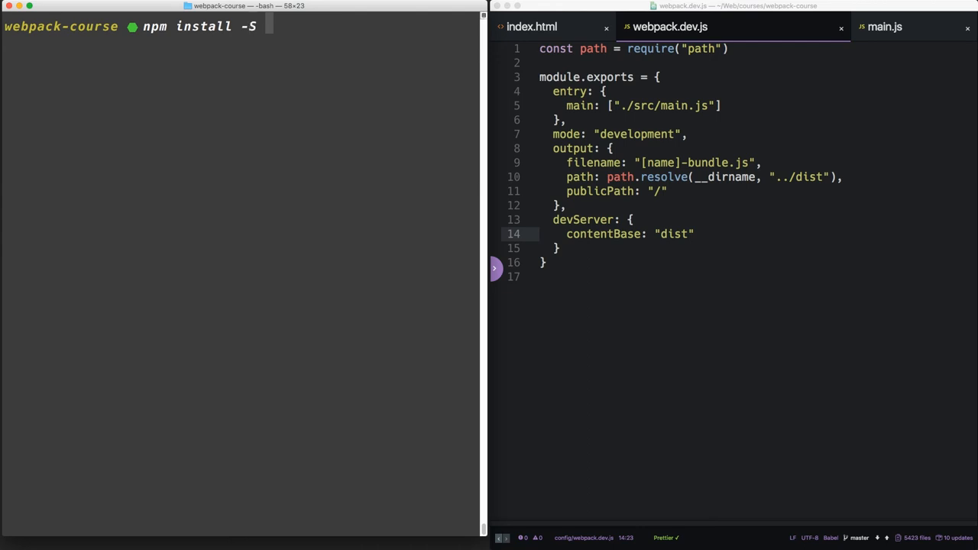
pyautogui.write('webpack w')
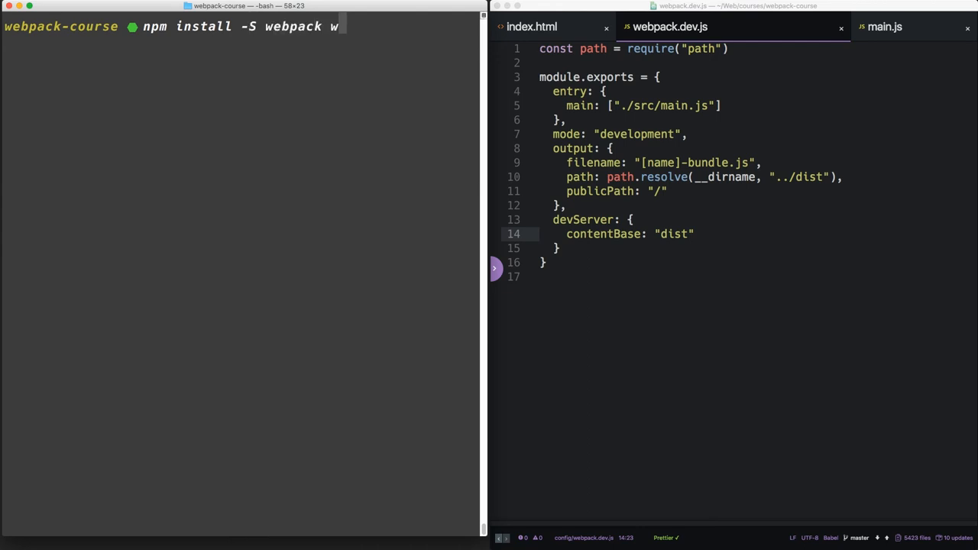
pyautogui.write('ebpack-cli')
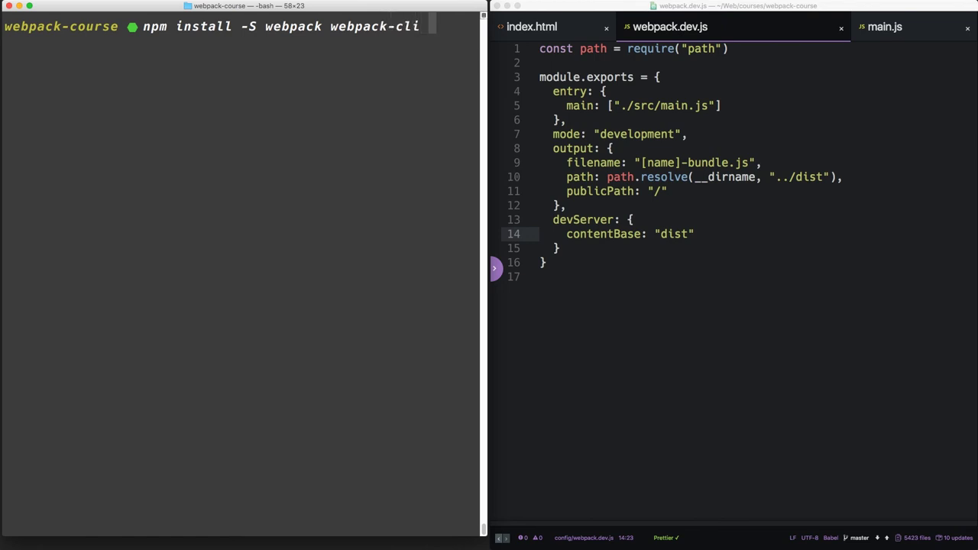
pyautogui.write('webpack-dev-server')
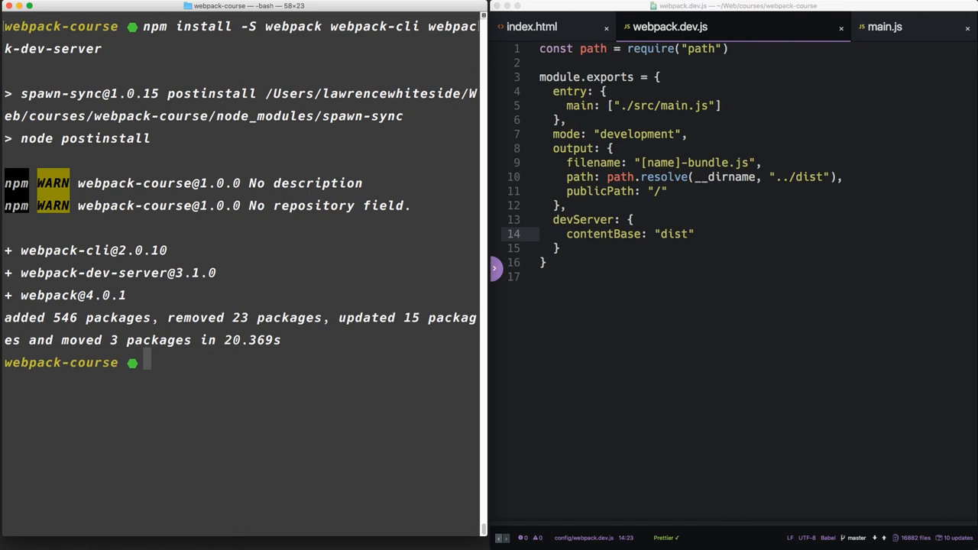
# Start webpack-dev-server with --config=config/webpack.dev.js.
pyautogui.write('webpack-dev-server')
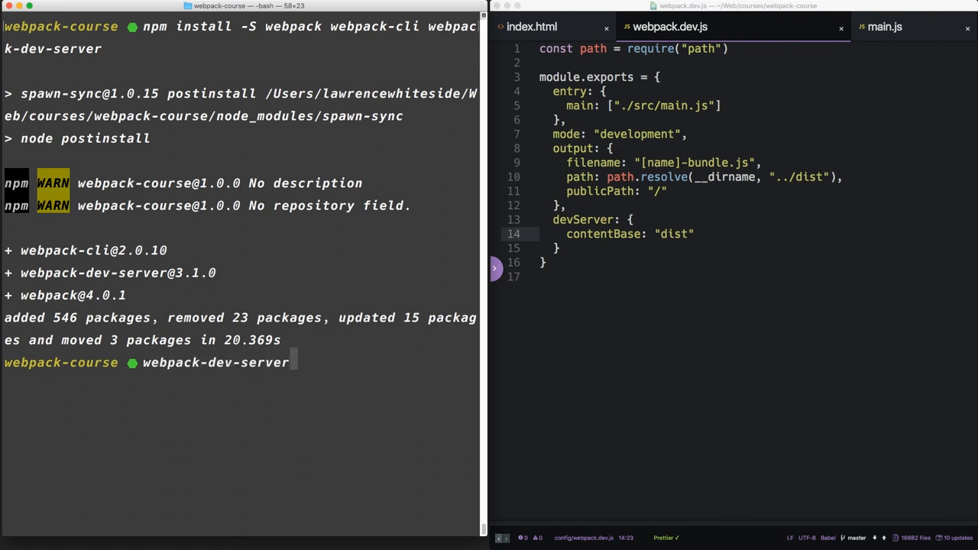
pyautogui.write('--conf')
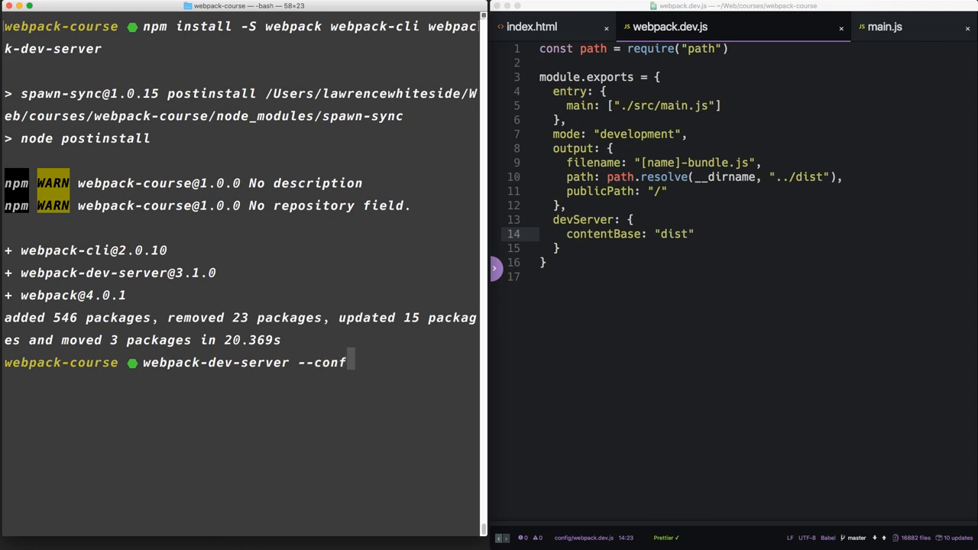
pyautogui.write('ig=config/')
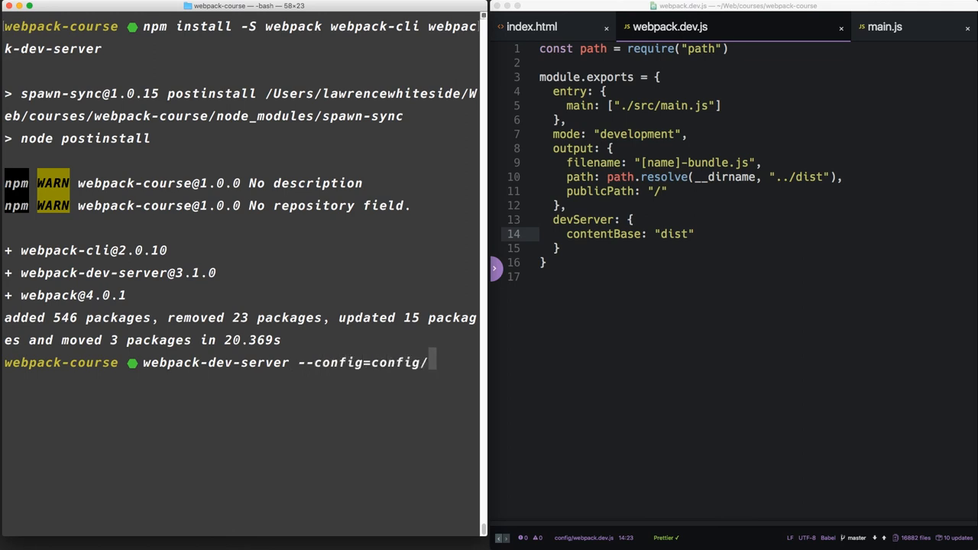
pyautogui.write('webpack.dev.js')
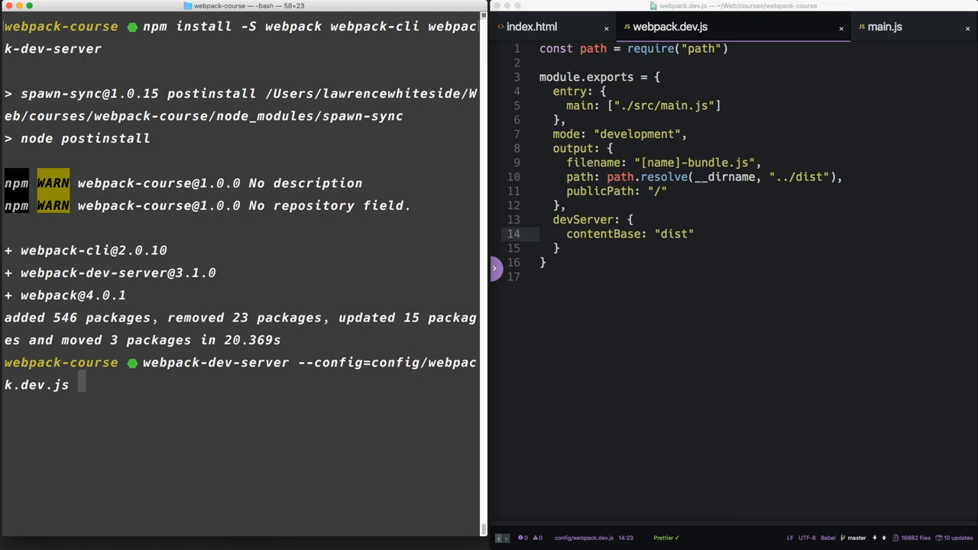
pyautogui.press('Return')
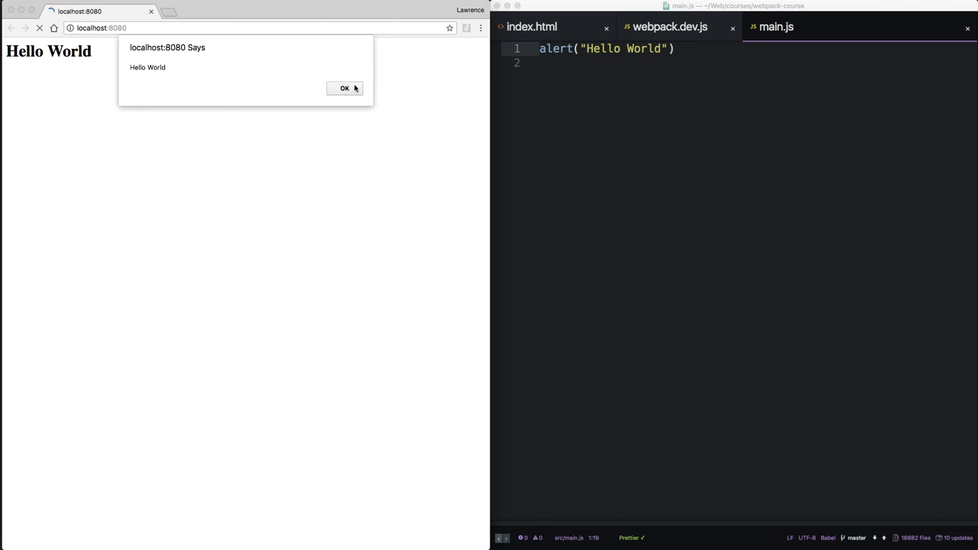
# Dismiss the alert, inspect the main-bundle.js network request, and change main.js to alert("Hot!").
pyautogui.click(344, 87)
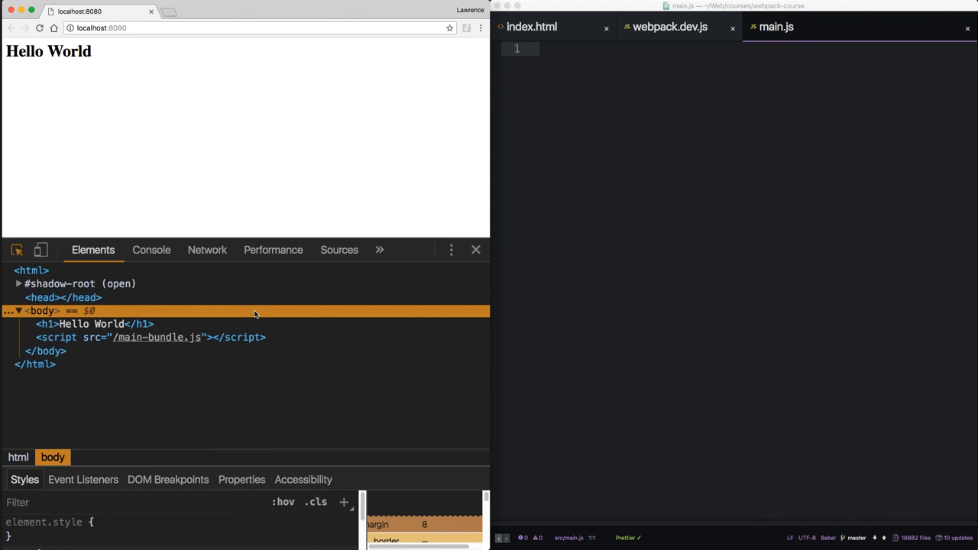
pyautogui.click(207, 250)
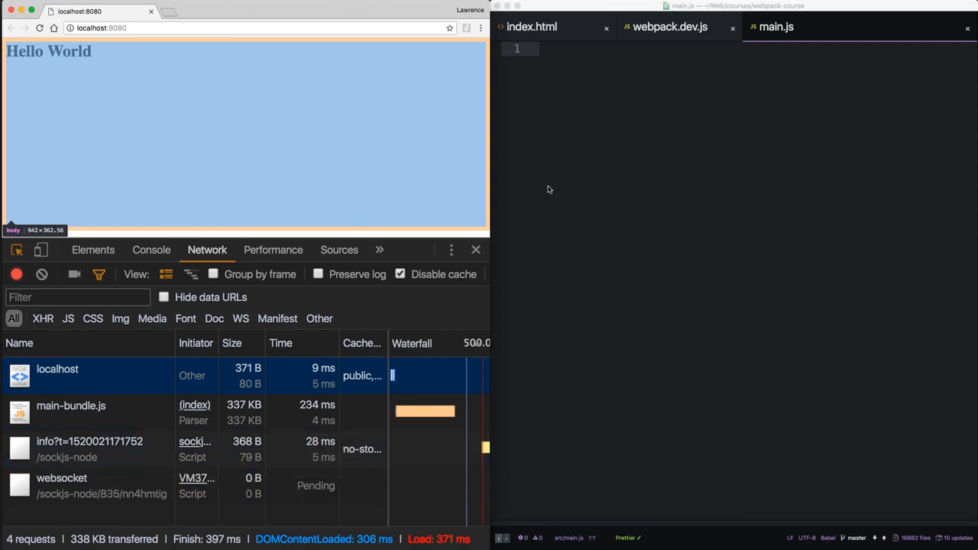
pyautogui.write('alert("Hot!")')
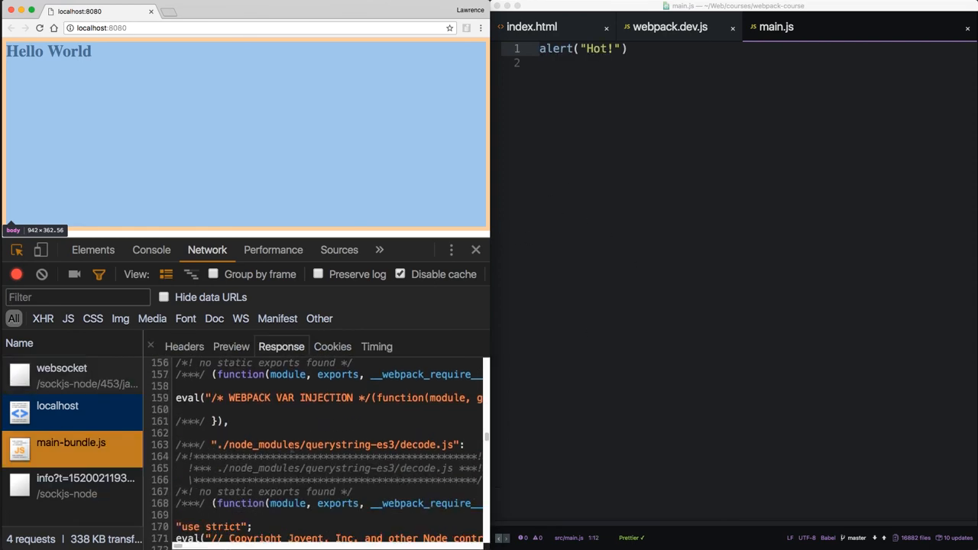
pyautogui.scroll(-3)
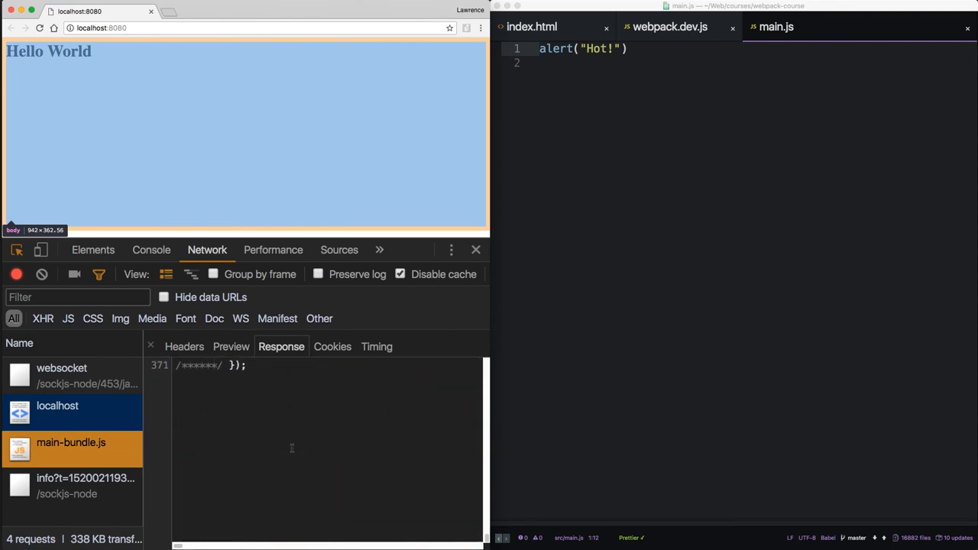